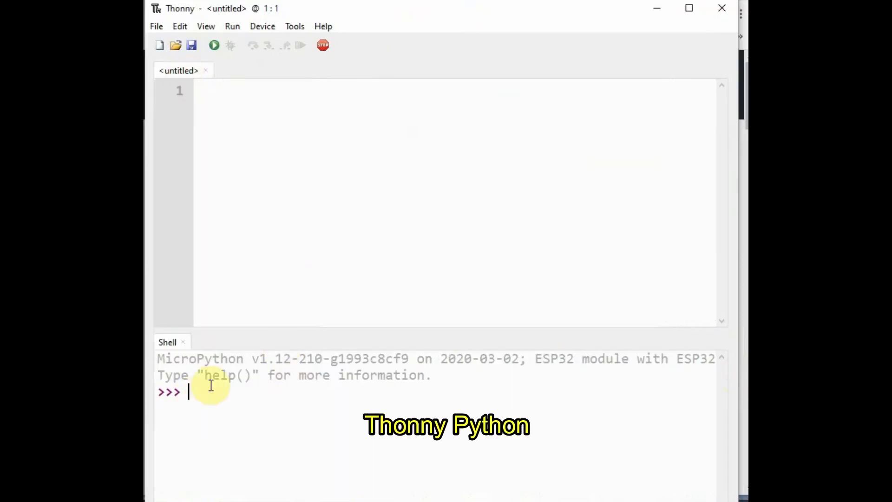
mouse_move(320, 253)
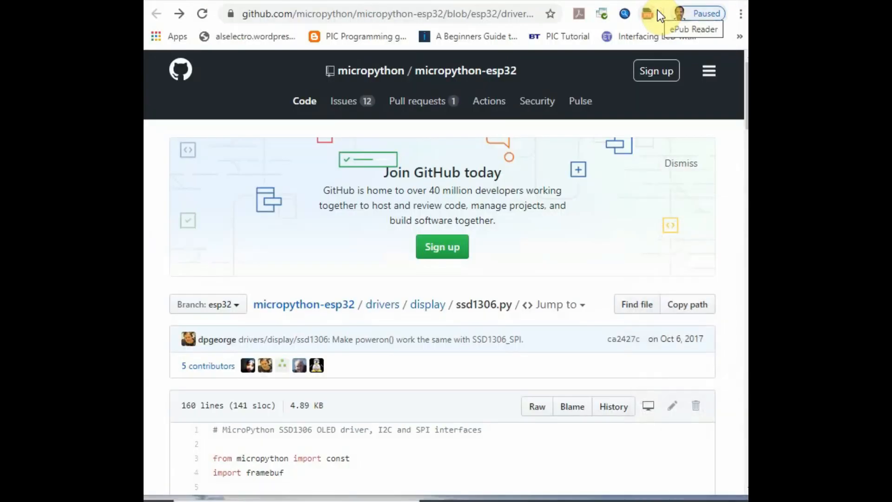
mouse_move(230, 16)
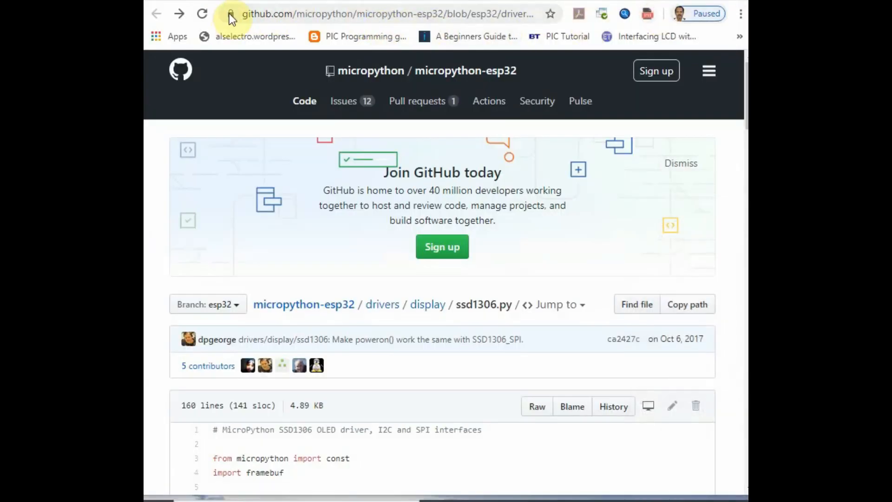
Review the ssd1306.py driver page on GitHub, scrolling through its source.
left_click(389, 14)
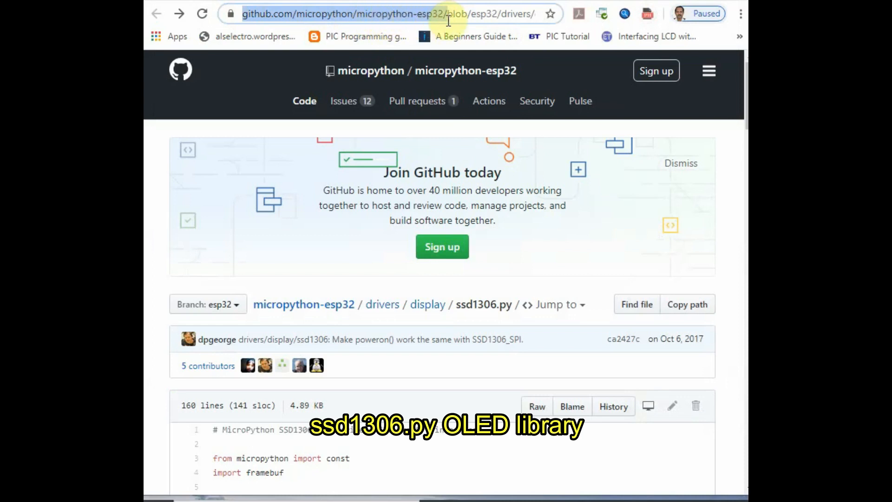
mouse_move(640, 252)
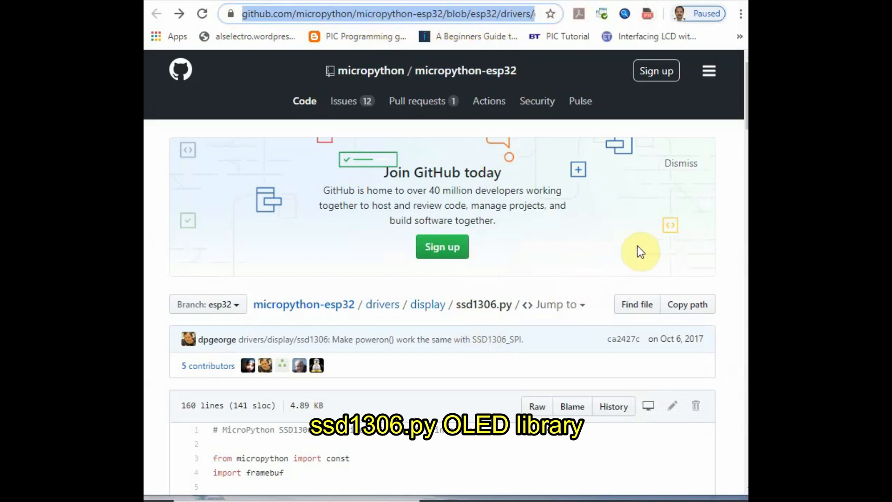
scroll("down", 3)
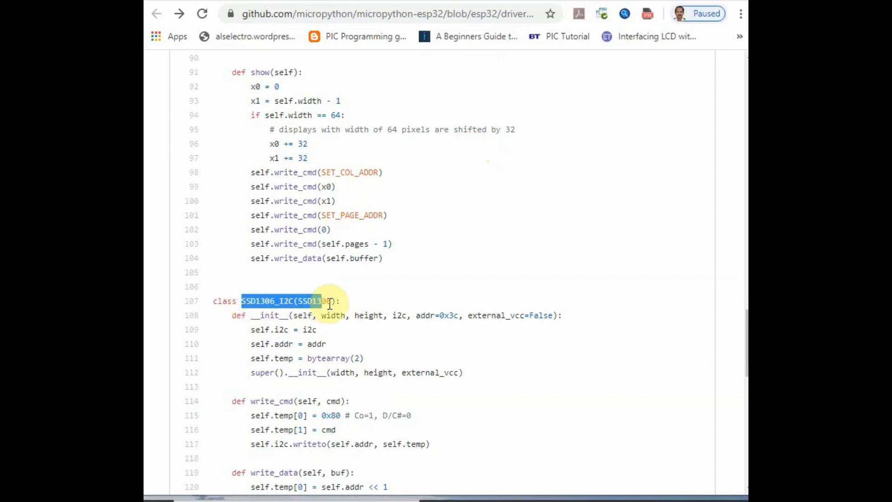
scroll("up", 3)
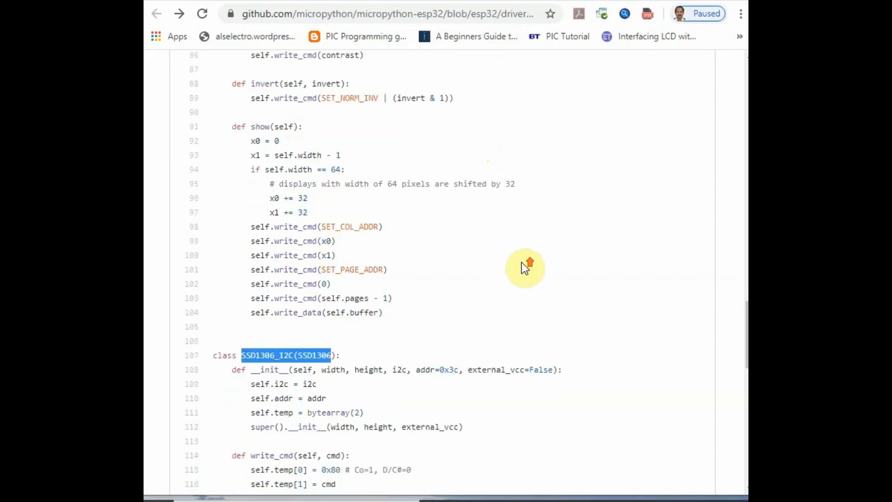
scroll("down", 3)
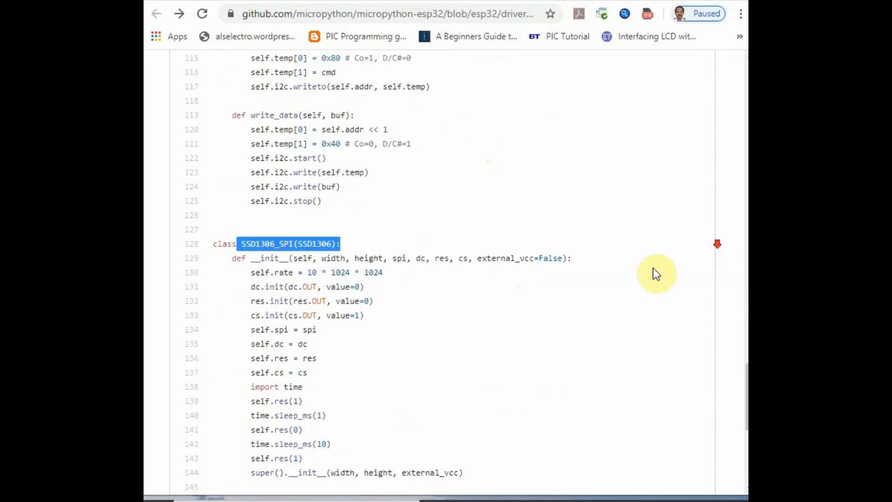
scroll("up", 3)
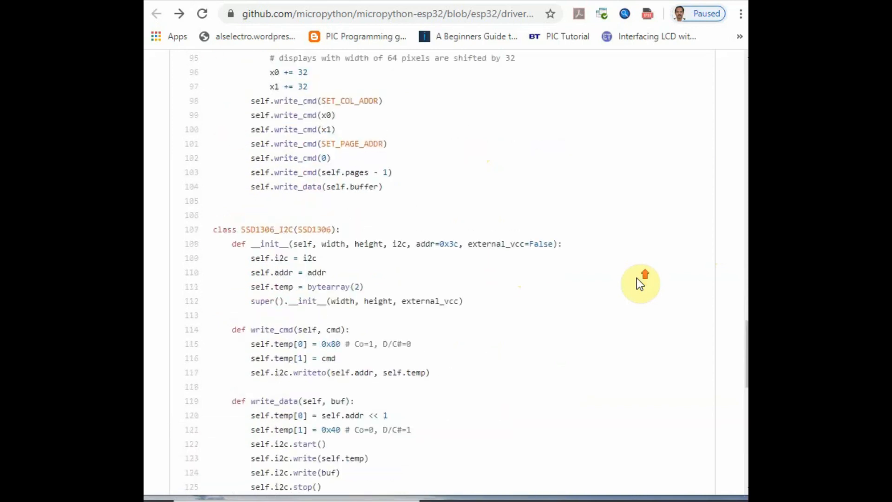
scroll("up", 3)
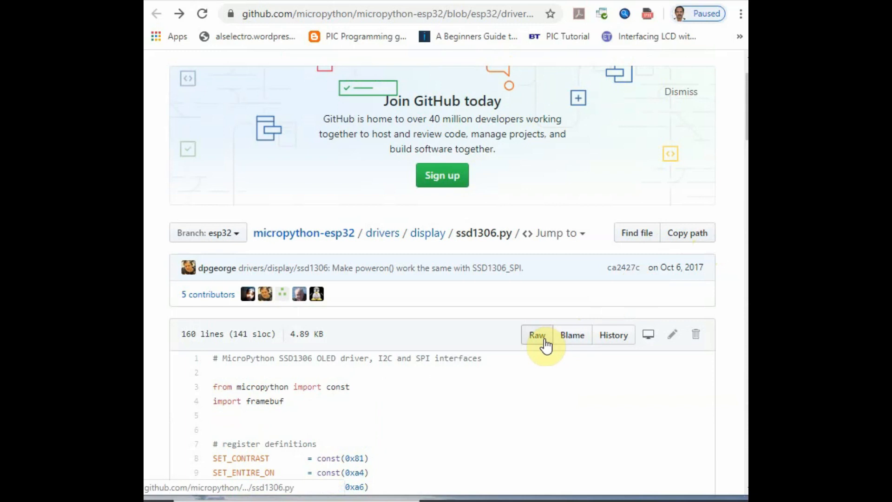
Save the Raw plain-text driver source to the Desktop as ssd1306.py.
left_click(536, 334)
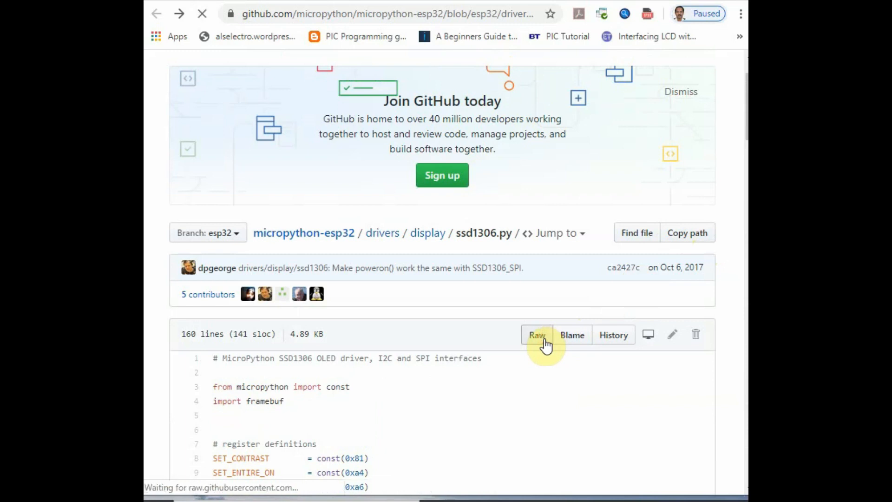
left_click(536, 334)
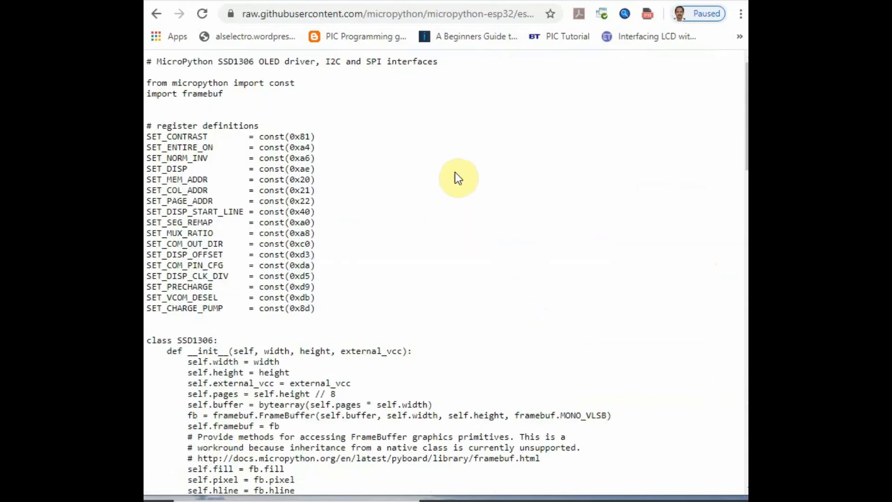
right_click(458, 178)
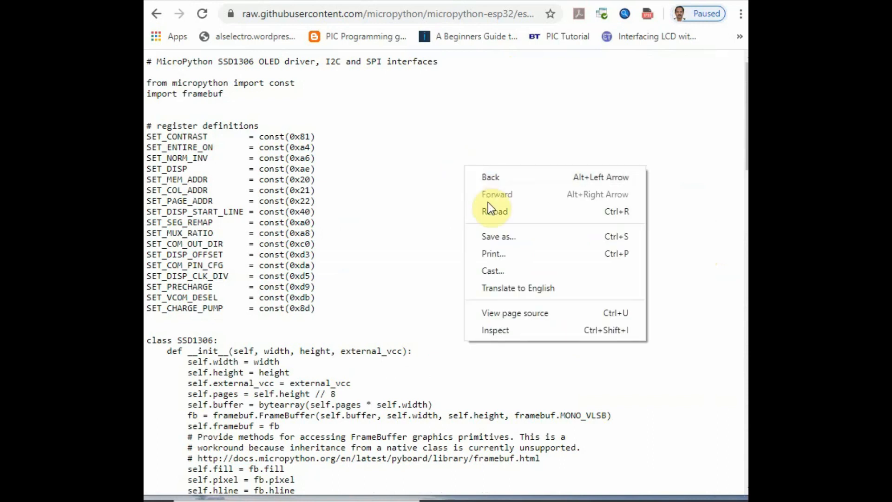
left_click(498, 236)
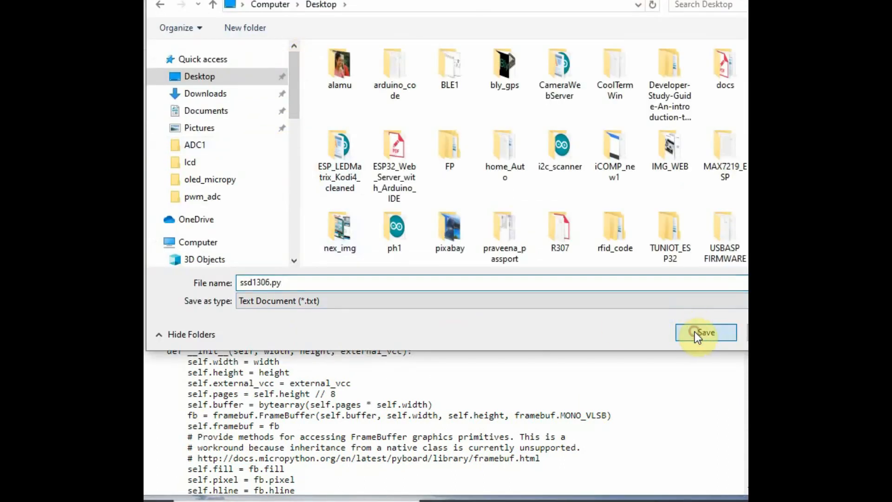
left_click(706, 332)
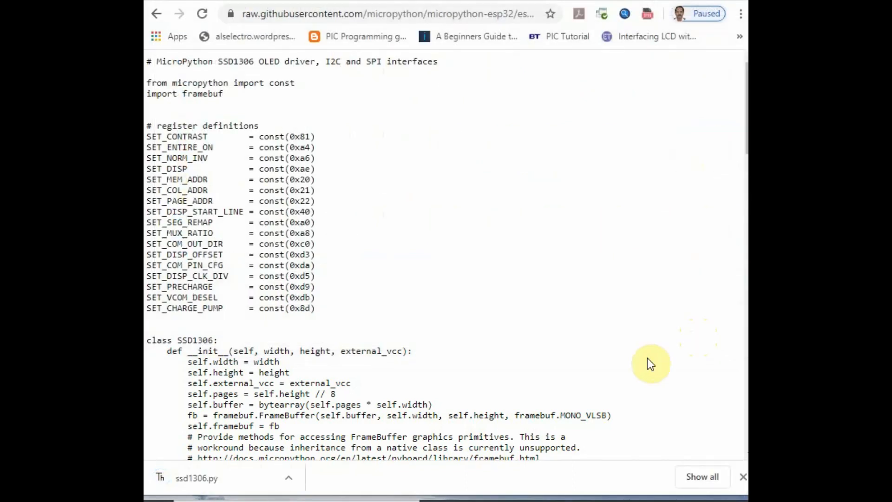
mouse_move(477, 319)
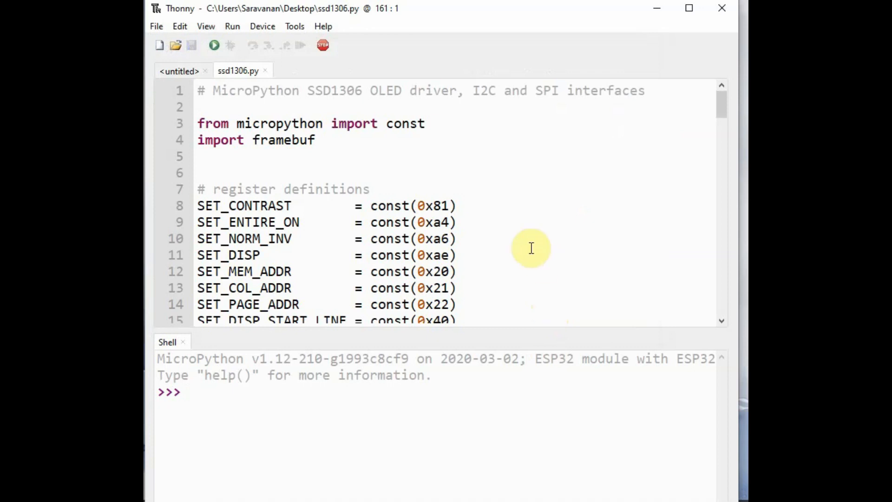
Close the empty untitled tab so ssd1306.py is the only script, and skim its code.
left_click(179, 71)
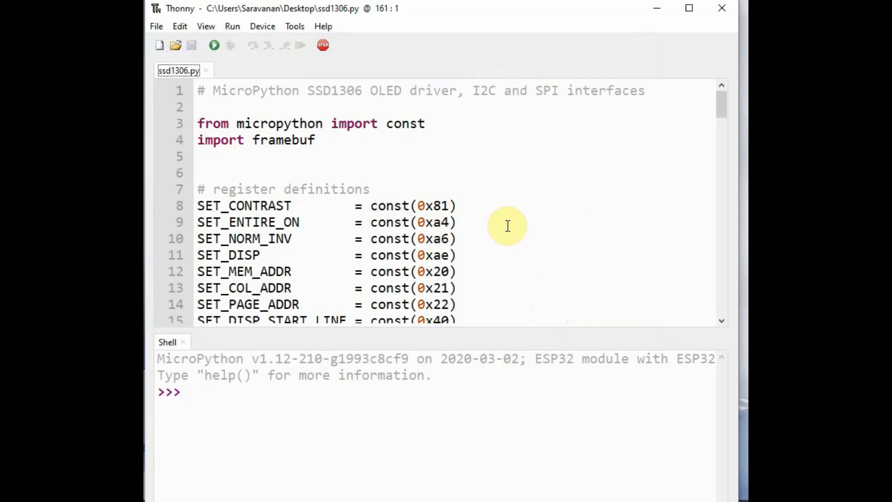
mouse_move(523, 226)
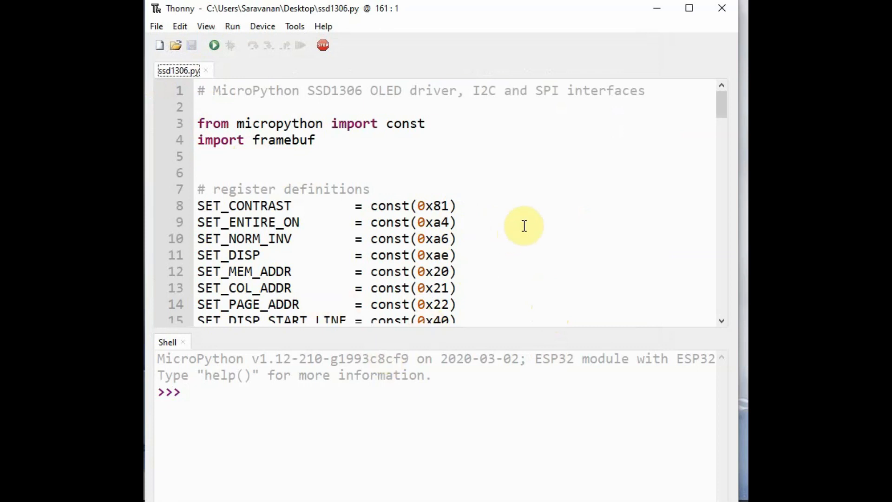
scroll("down", 3)
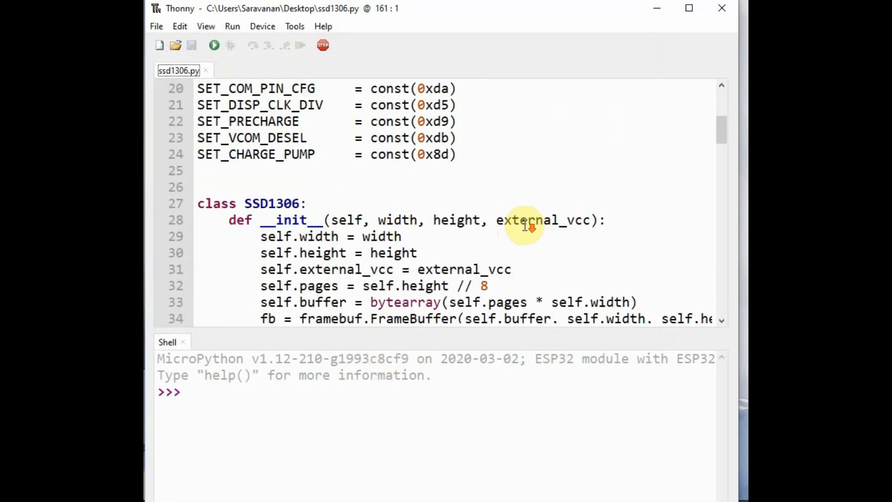
scroll("up", 3)
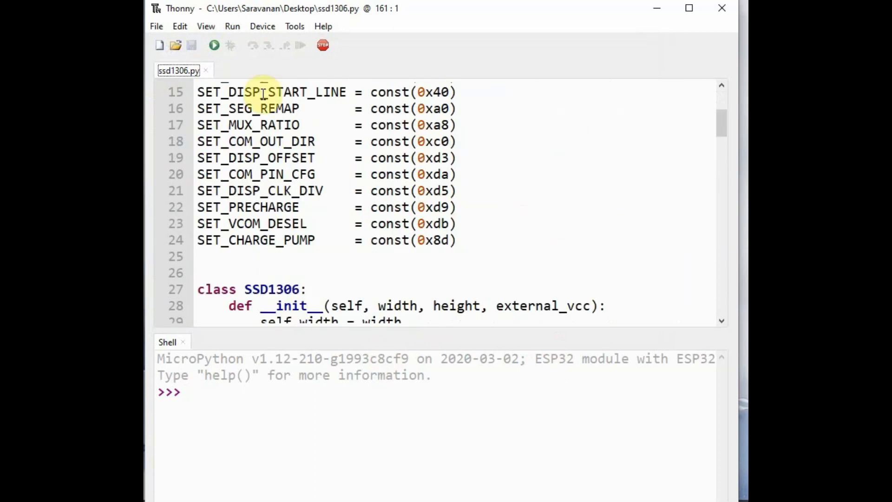
Save a copy of the driver to the MicroPython device as ssd1306.py.
left_click(156, 26)
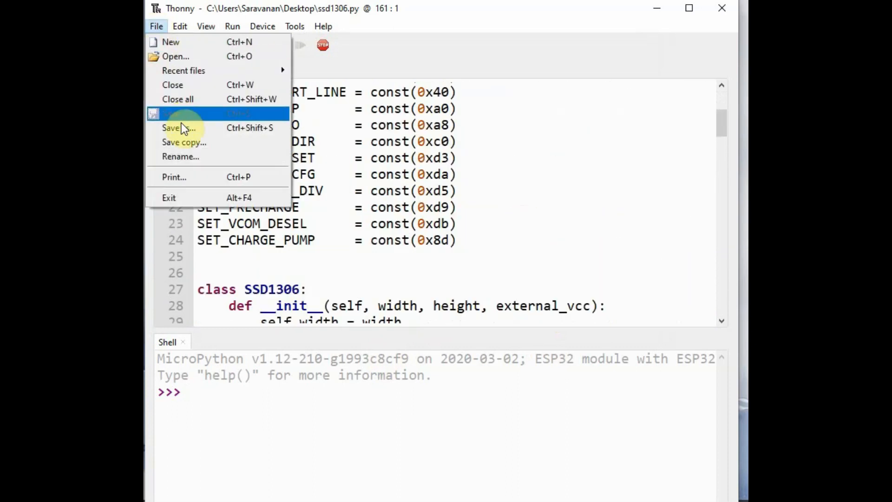
left_click(178, 127)
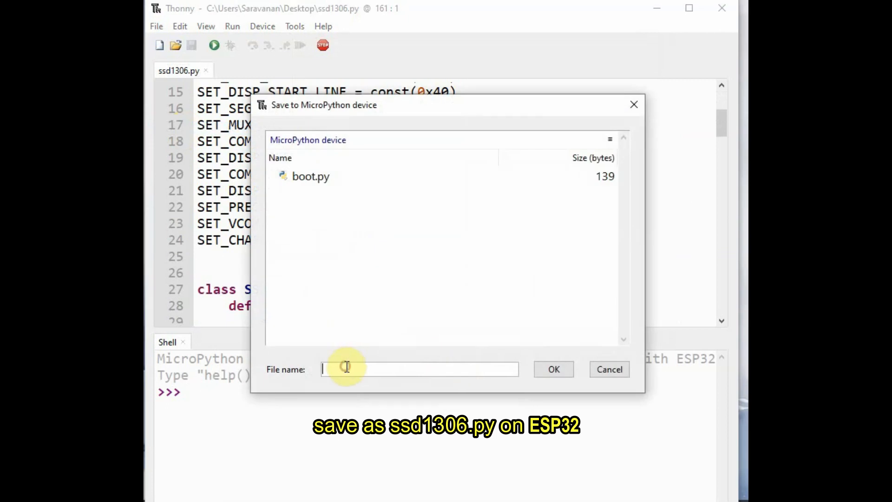
type("s")
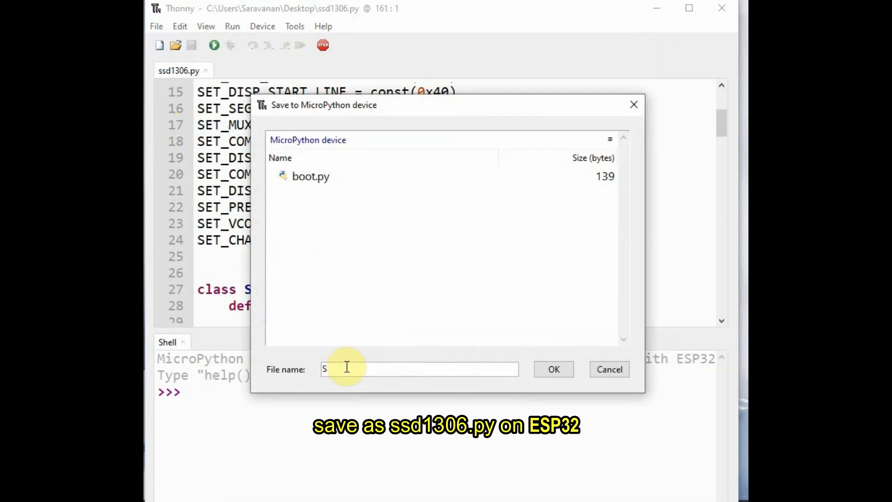
type("sd")
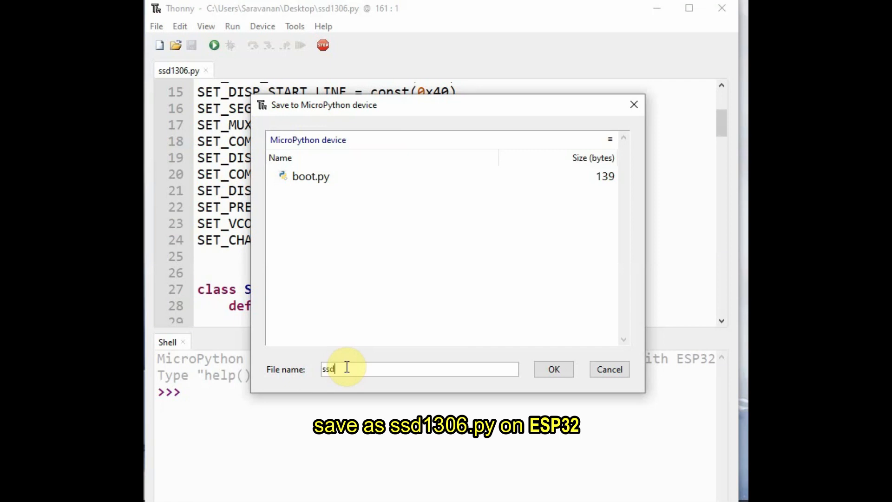
type("1306")
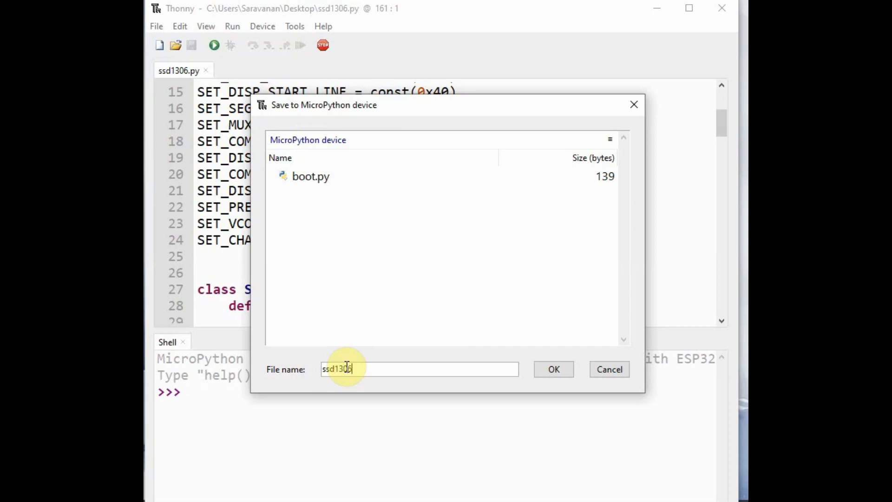
left_click(551, 368)
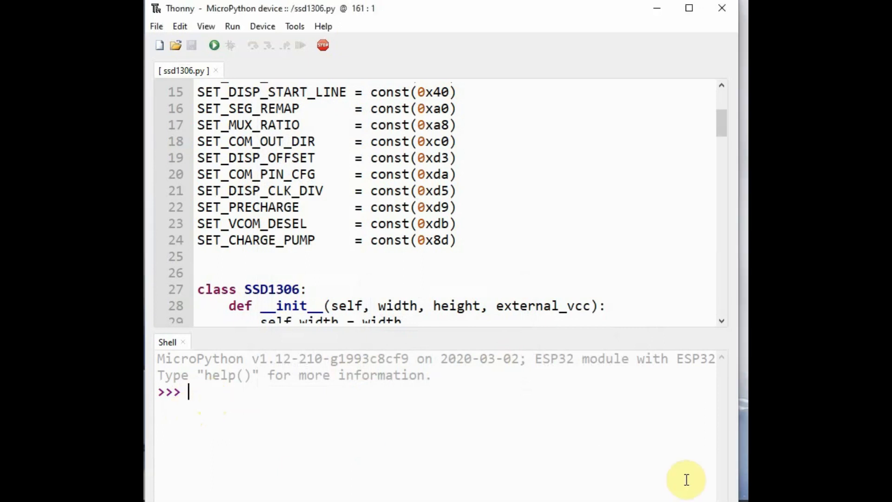
In the shell, run 'from machine import Pin,I2C' and 'import ssd1306'.
type("f")
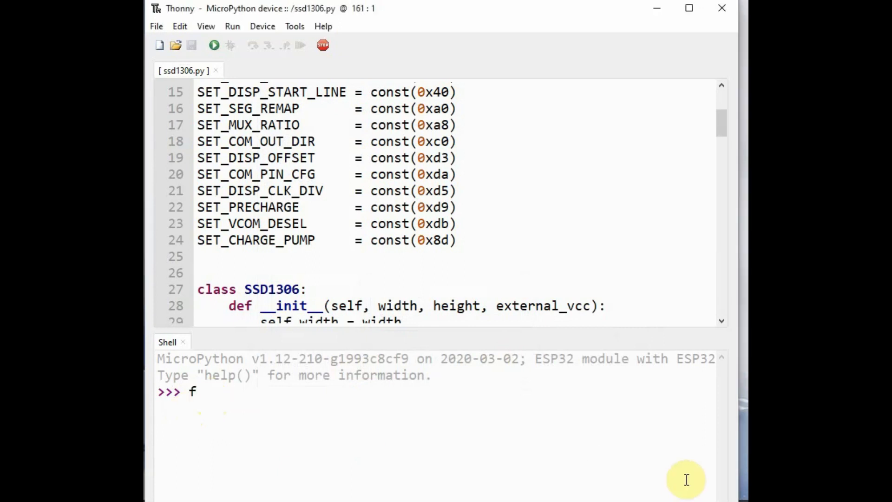
type("rom ma")
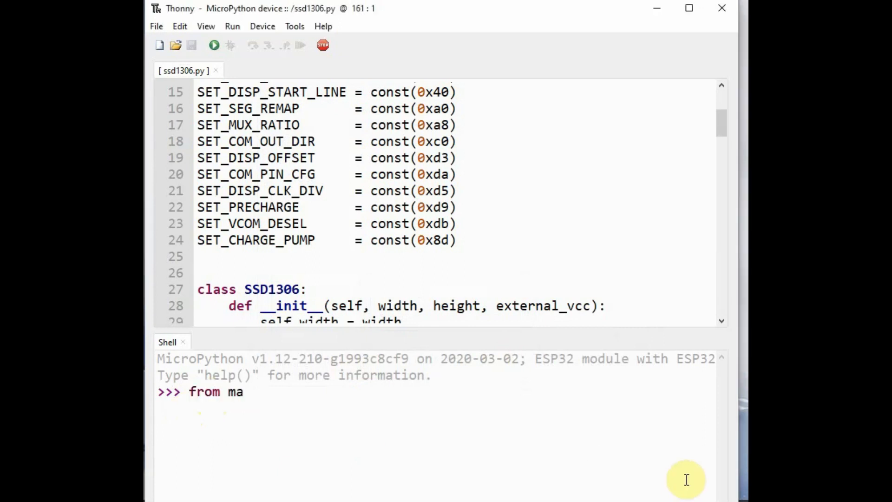
type("chine")
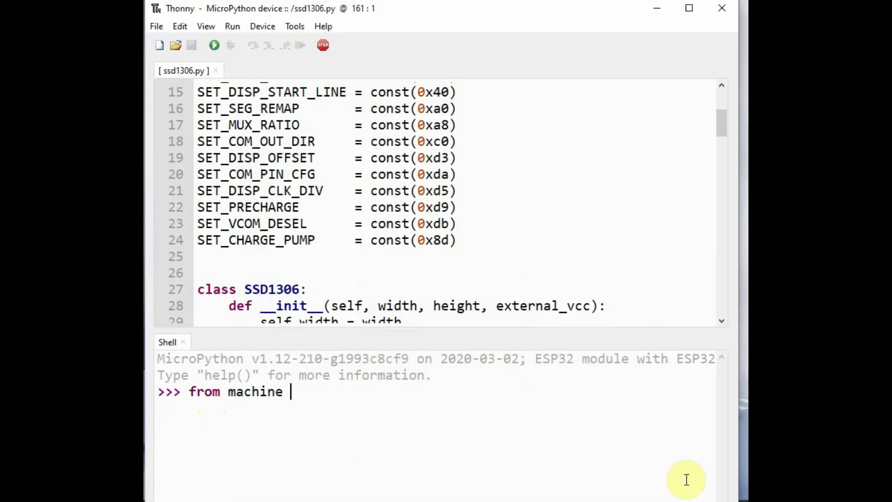
type("import")
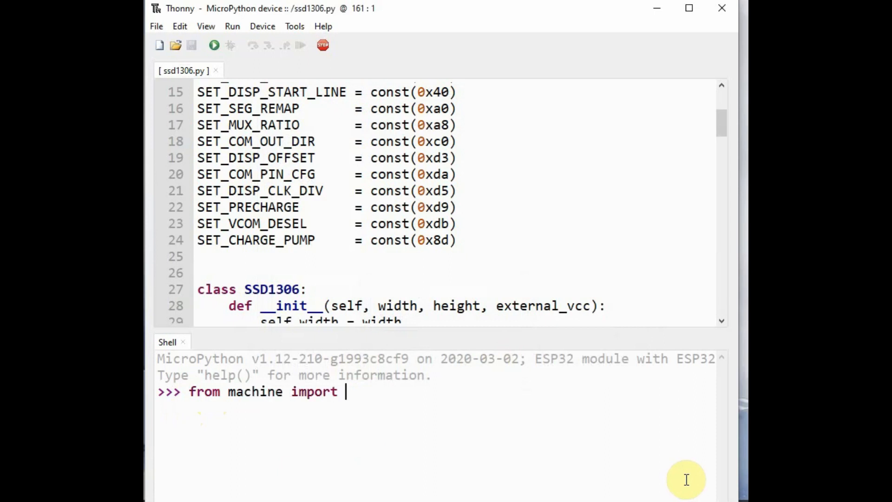
type("Pin")
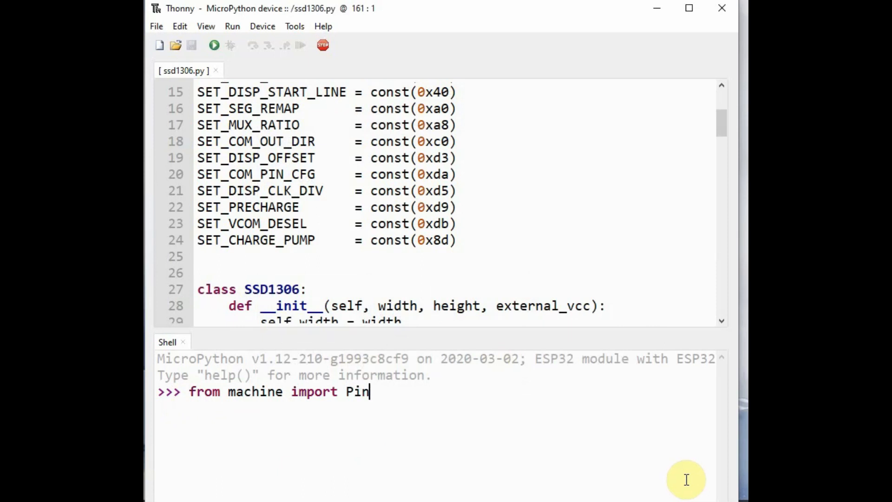
type(",I2C")
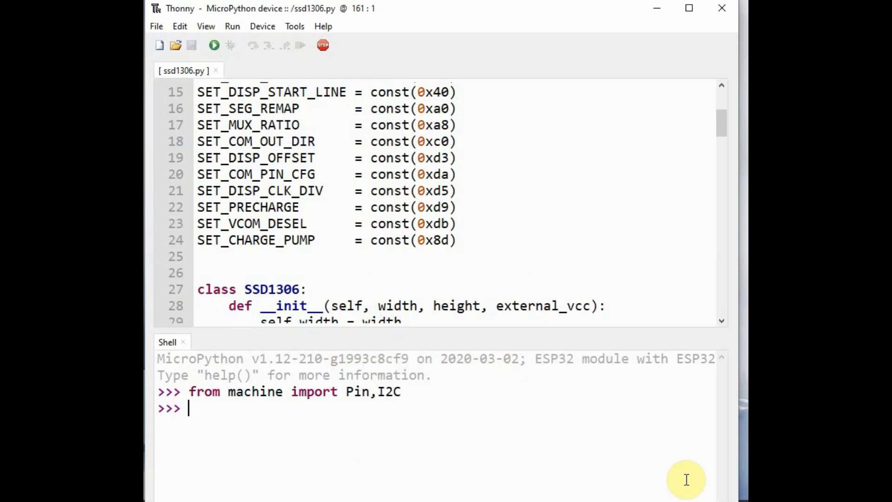
type("im")
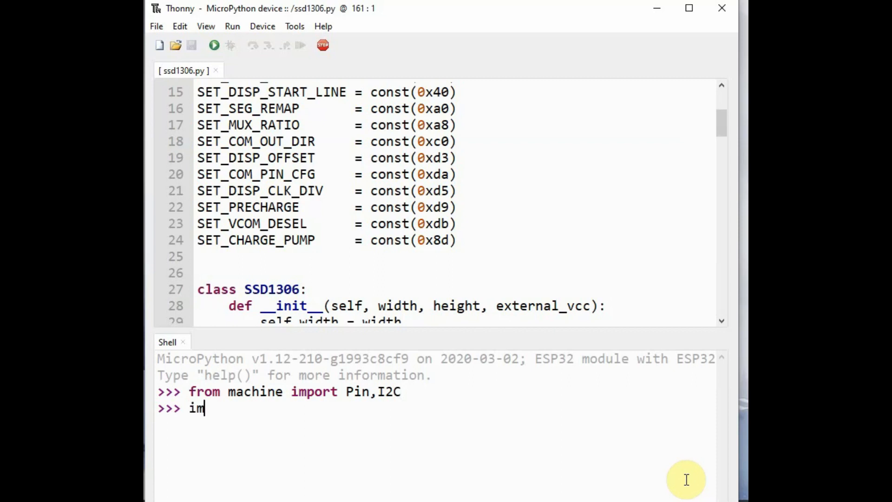
type("port")
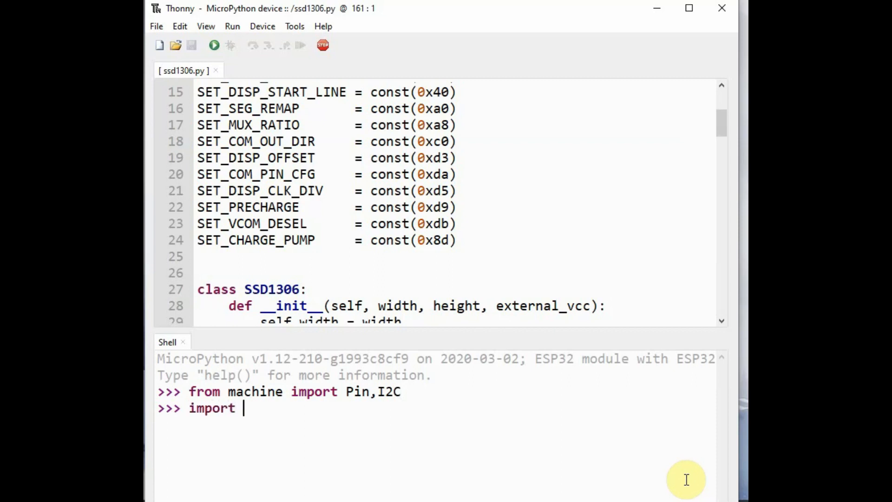
type("ssd1306")
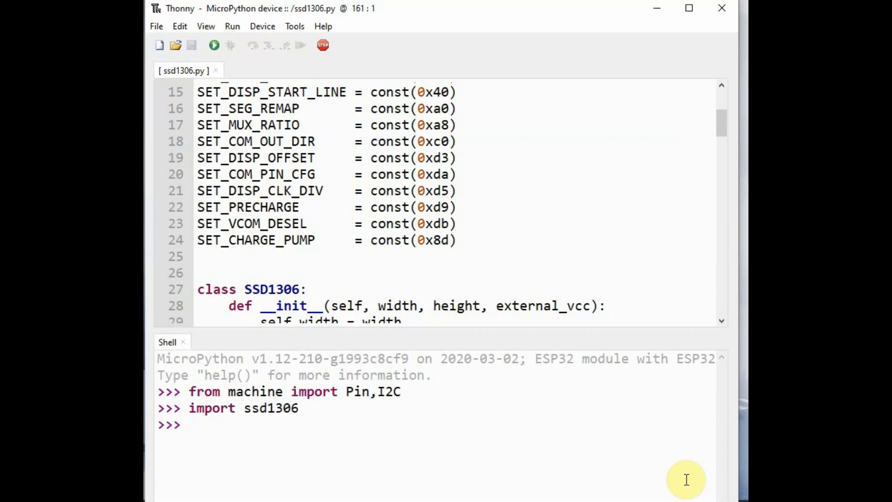
Create the bus with i2c = I2C(-1,scl=Pin(22),sda=Pin(21)).
type("i2c = I")
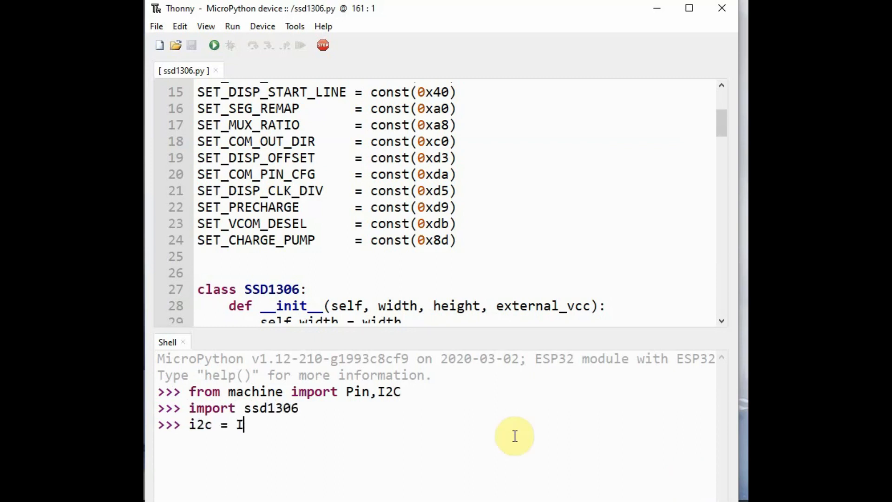
type("2C(")
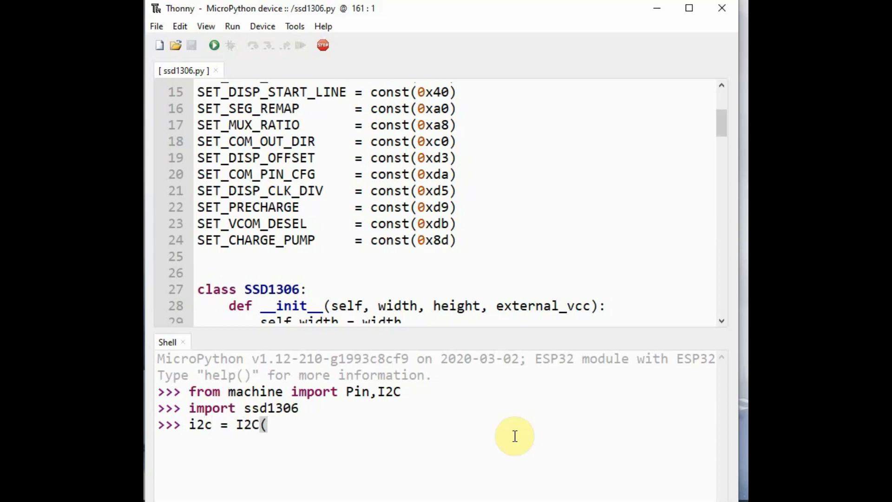
type("-1,sc")
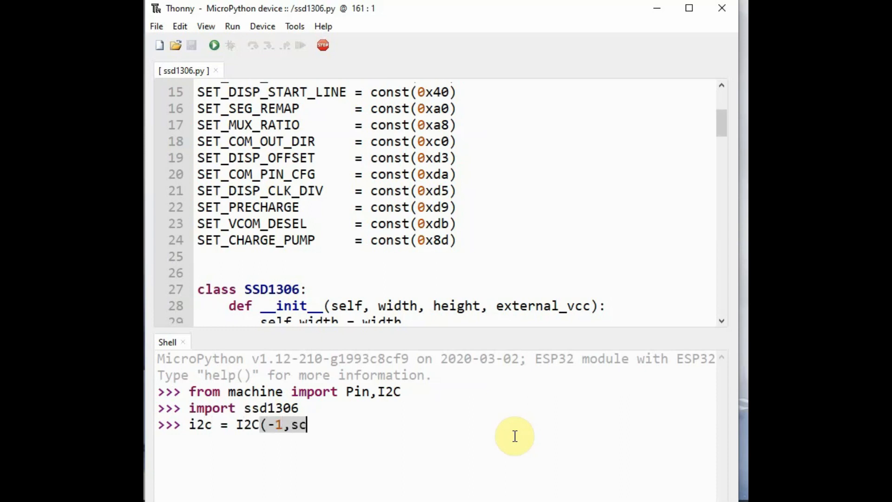
type("l=Pi")
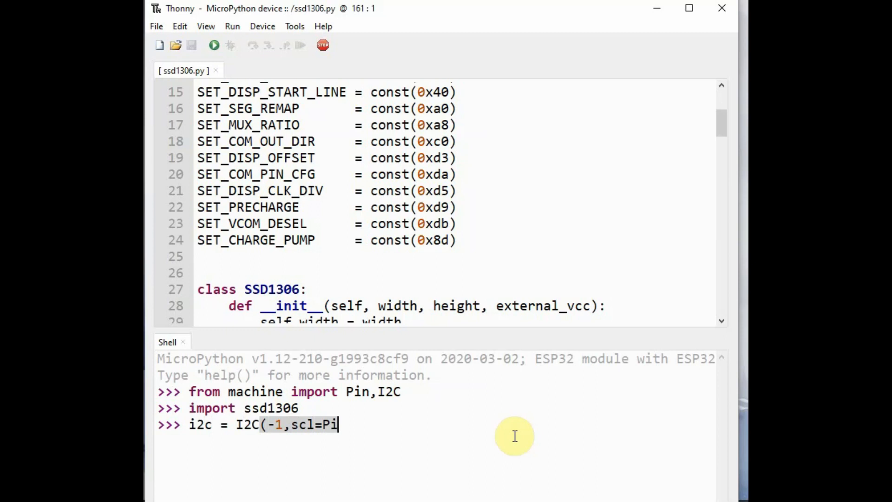
type("n(22),")
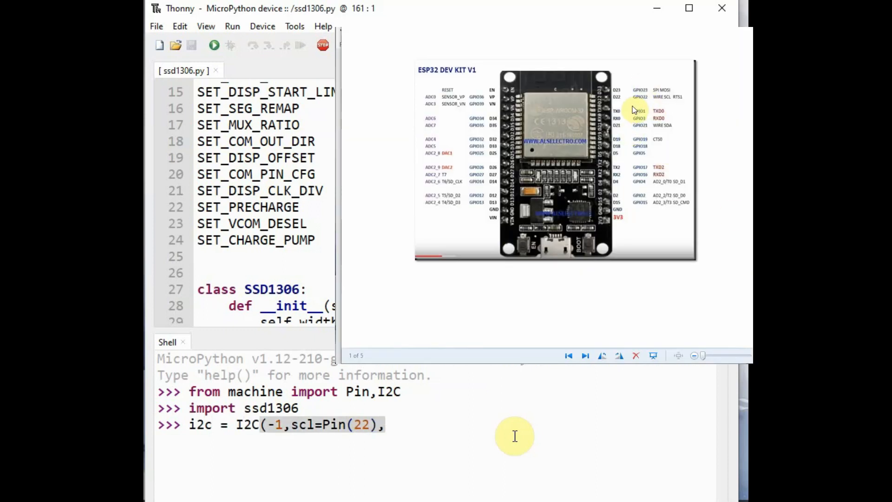
type("sda")
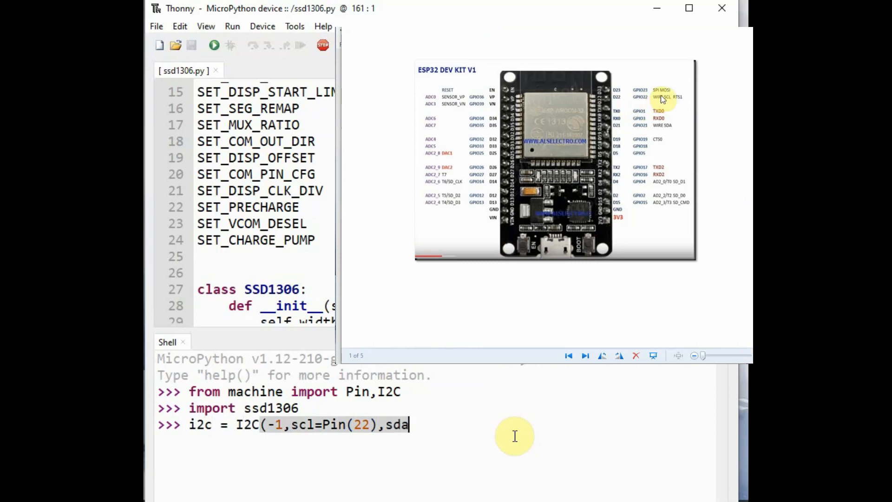
type("=P")
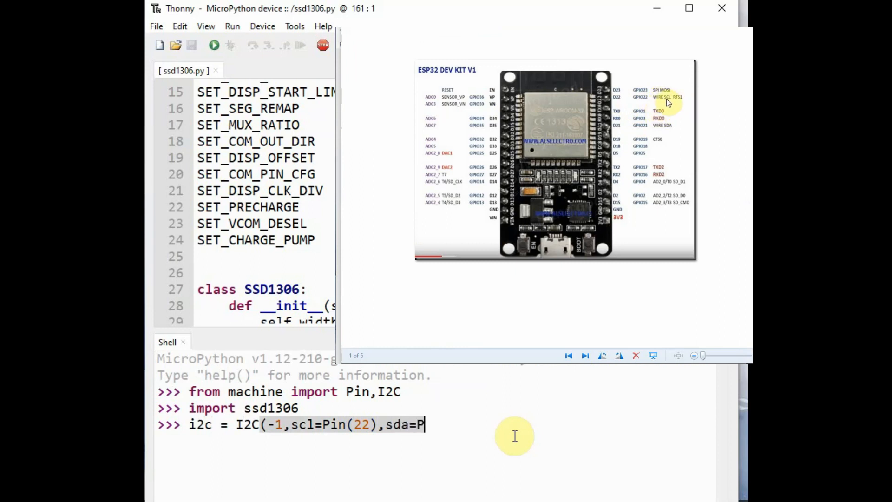
type("in(21")
type("oled")
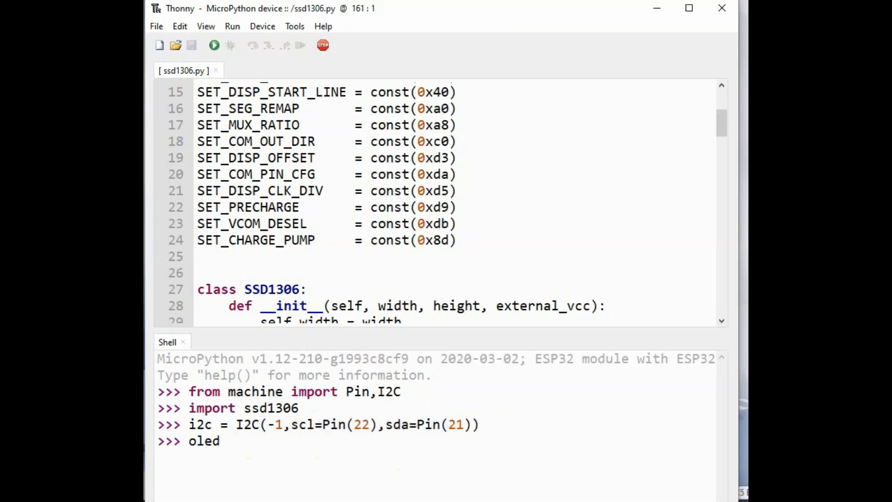
Run oled=ssd1306.SSD1306_I2C(128,64,i2c,0x3c) and highlight the 0x3c address.
type("=")
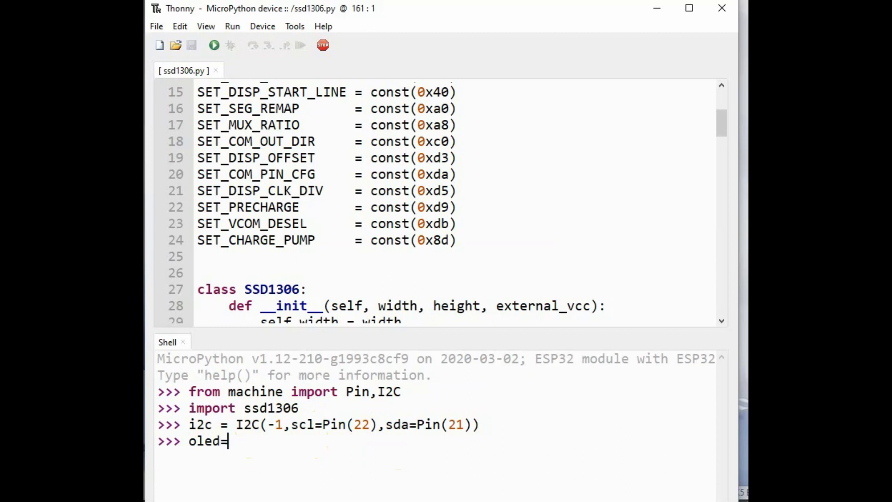
type("ssd1306")
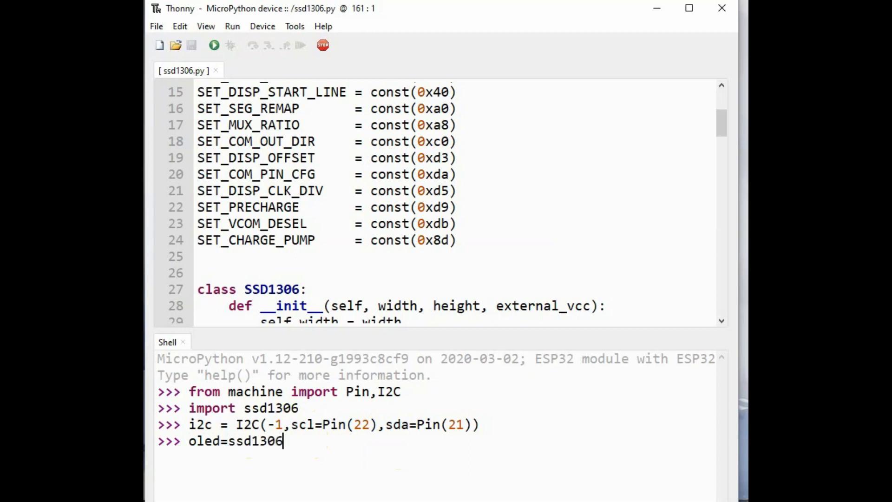
type(".SSD130")
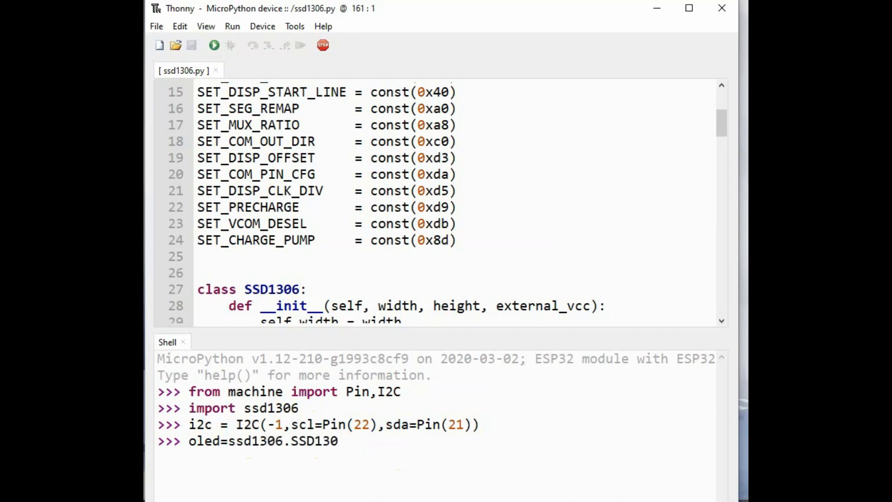
type("_I2C")
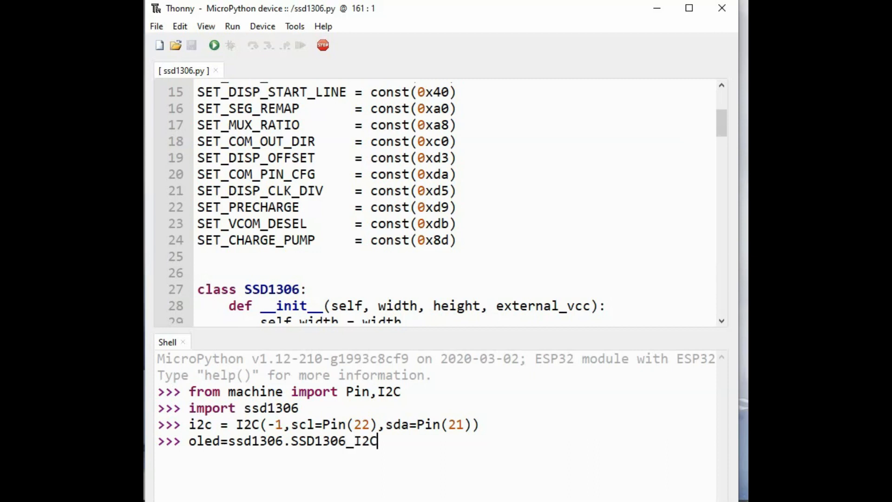
type("(")
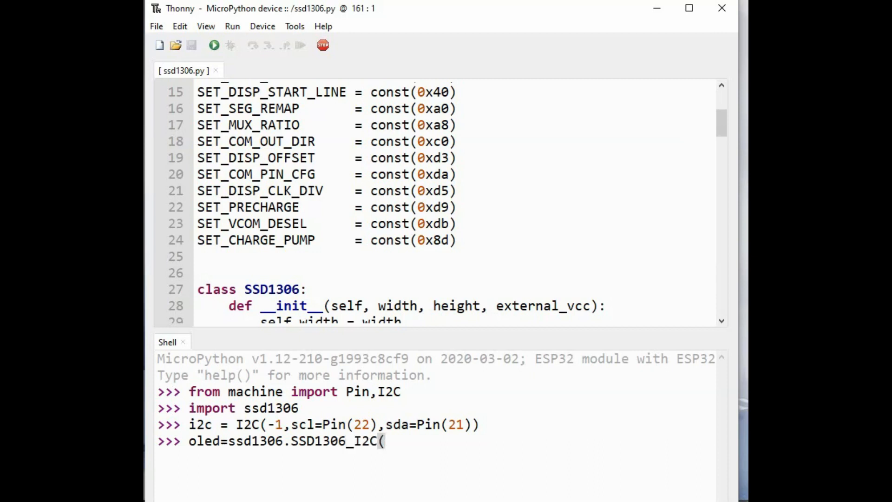
type("128,")
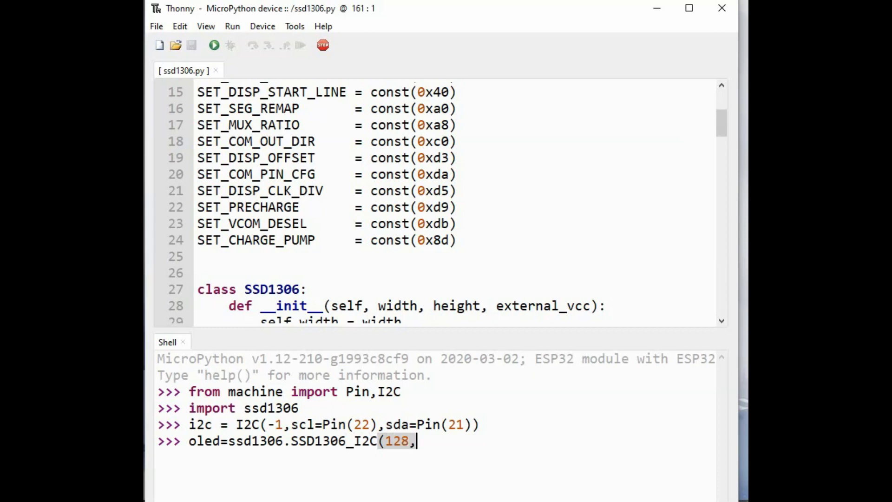
type("64,")
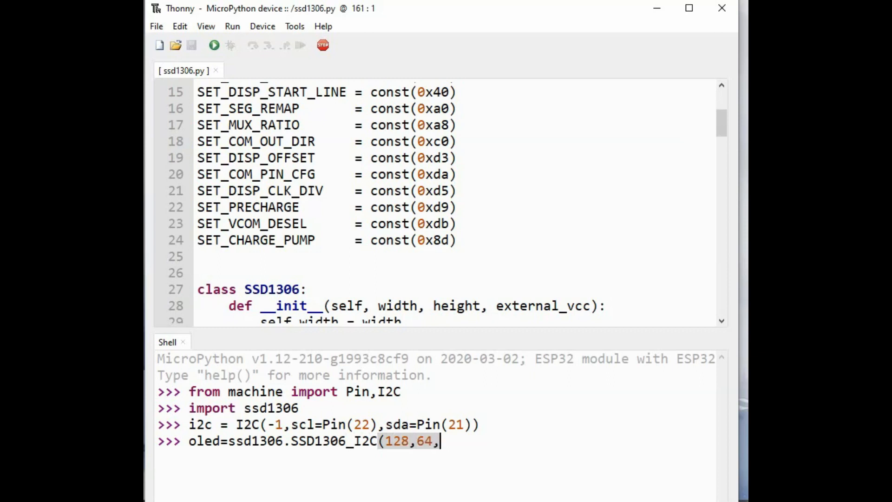
type("i2c,")
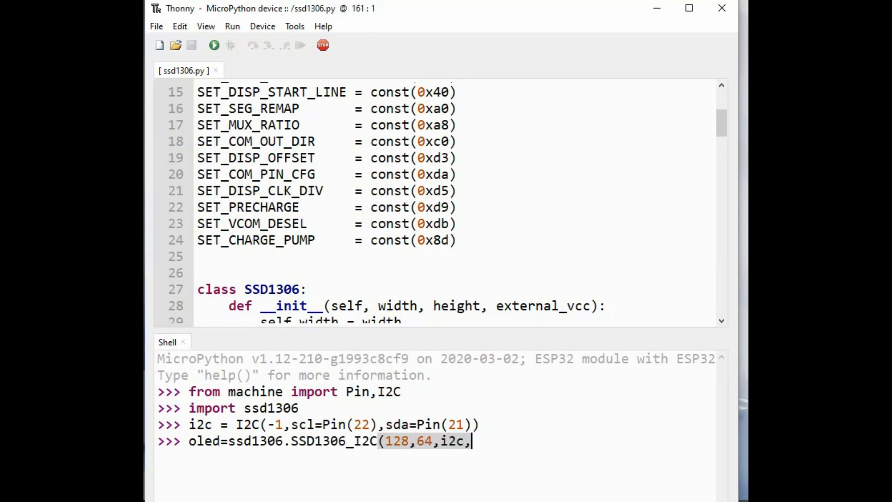
type("0x")
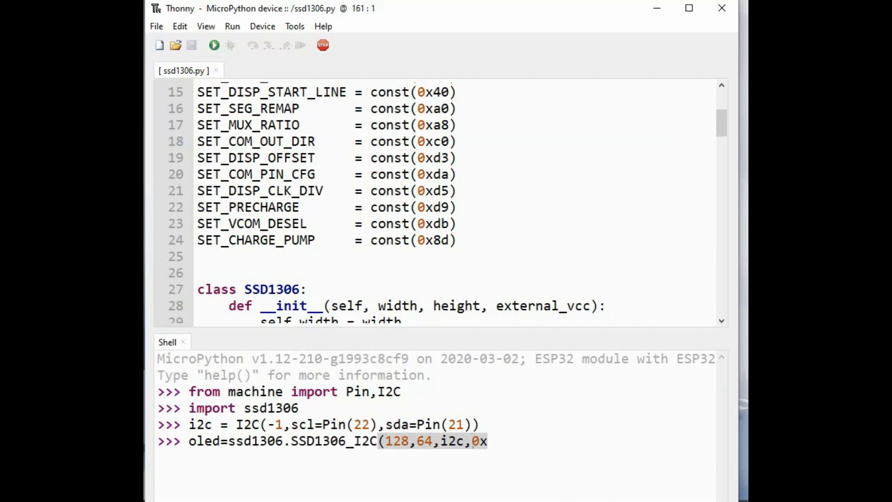
type("3c")
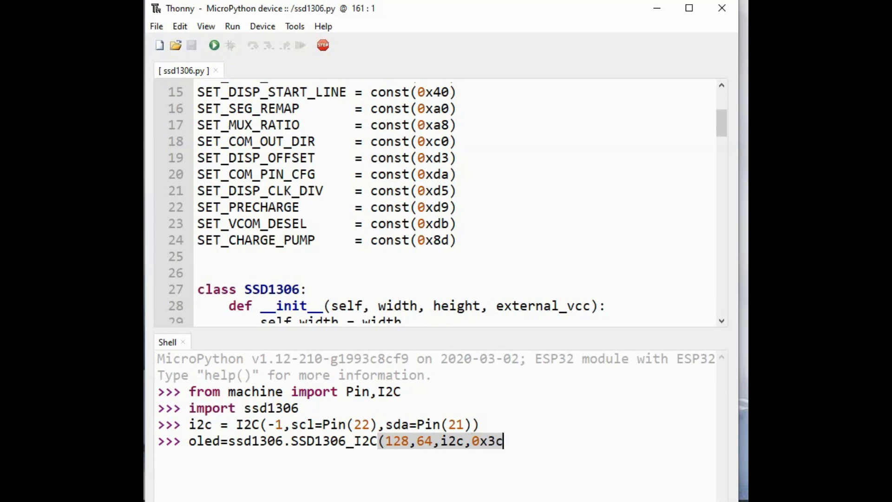
key("Return")
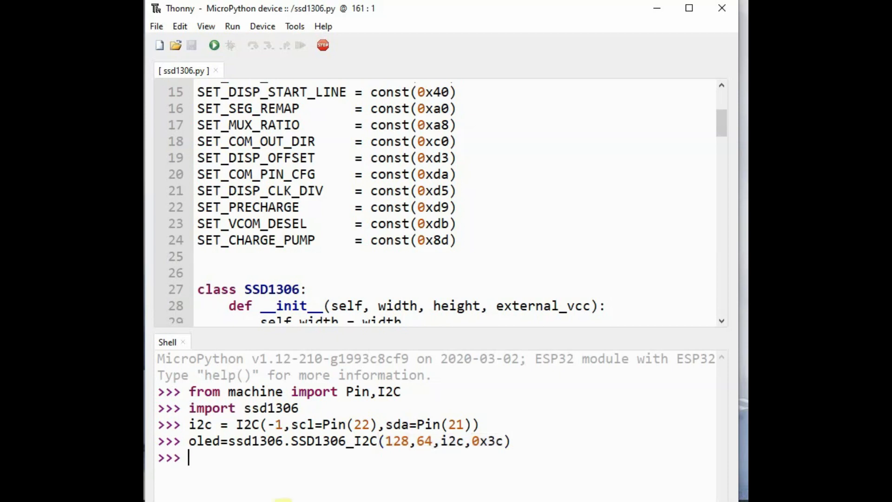
double_click(394, 440)
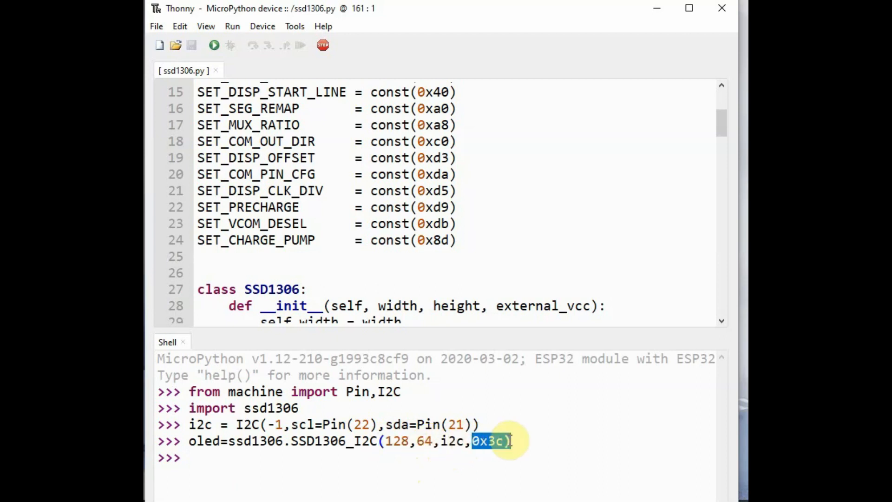
mouse_move(438, 101)
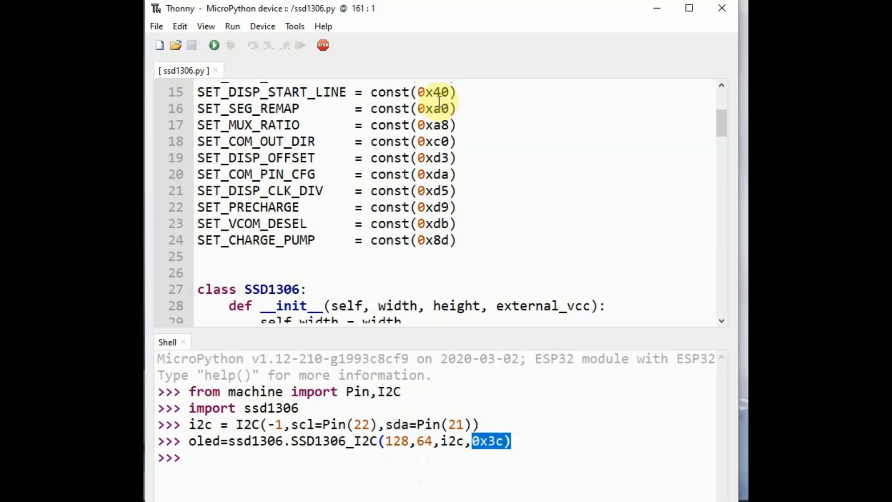
scroll("down", 3)
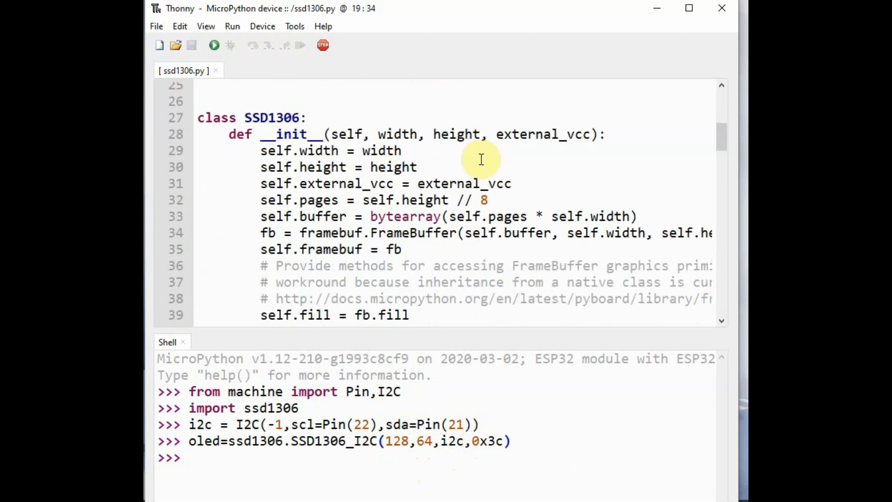
scroll("down", 3)
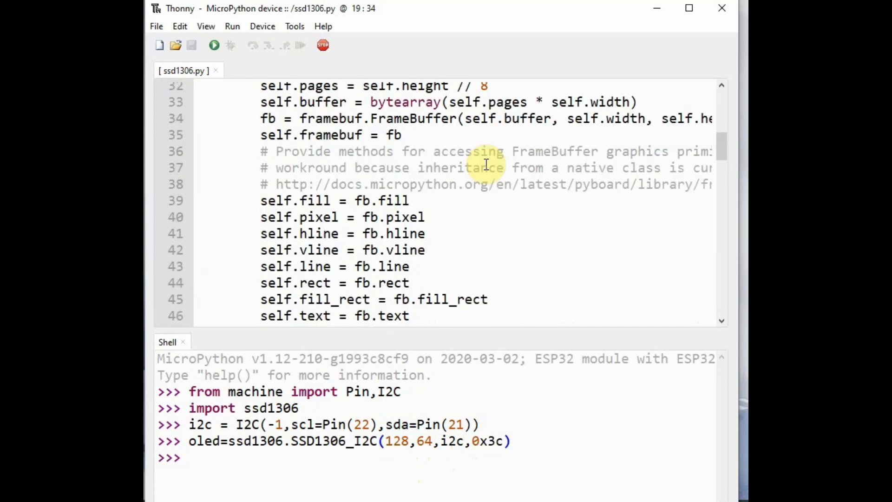
scroll("down", 3)
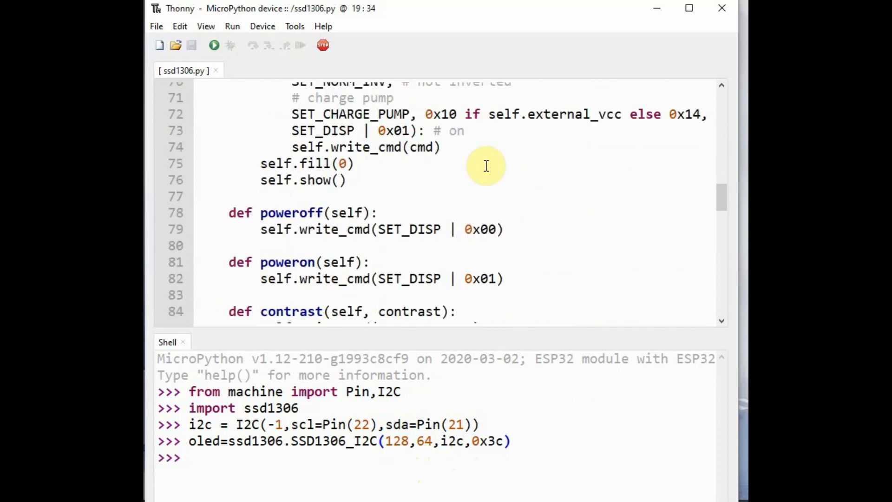
scroll("down", 3)
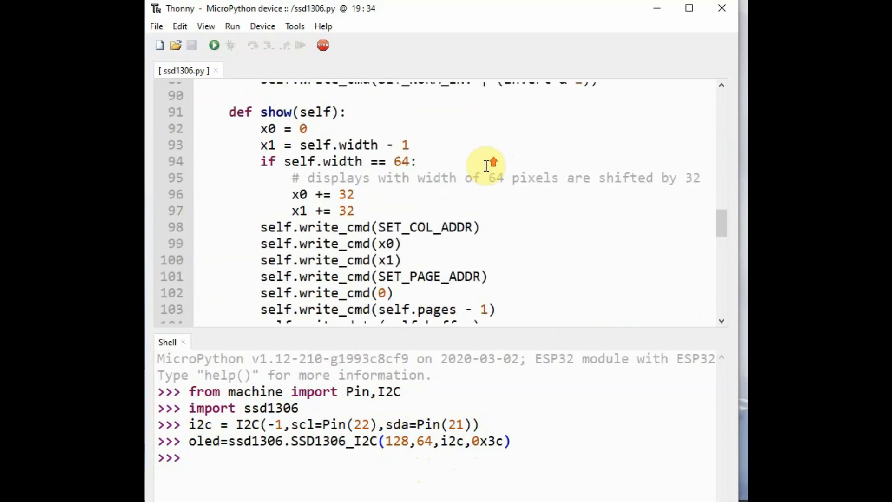
scroll("down", 3)
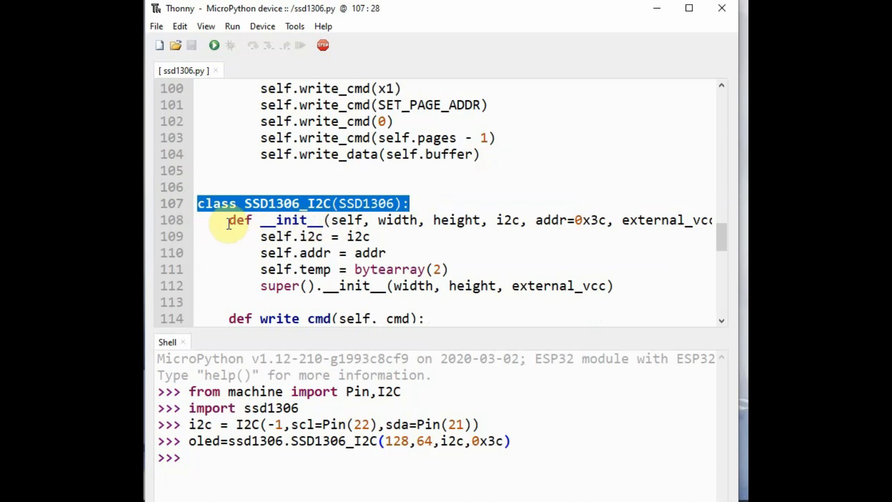
double_click(396, 221)
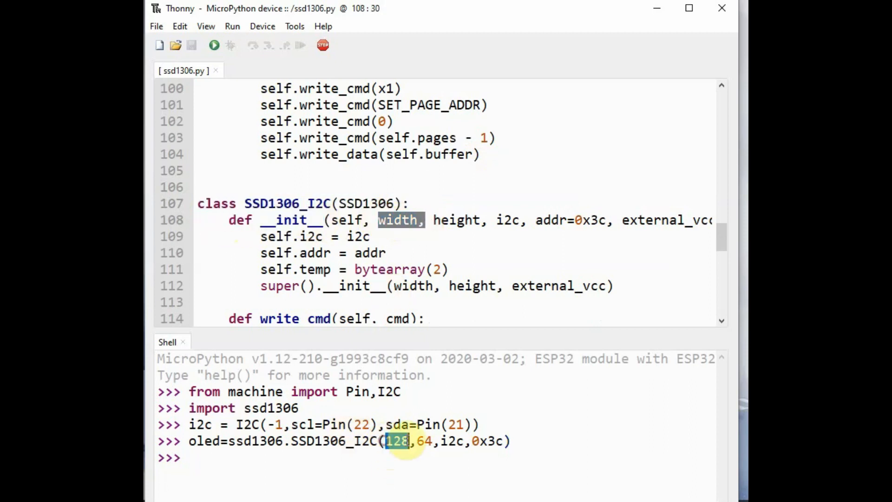
left_click(496, 220)
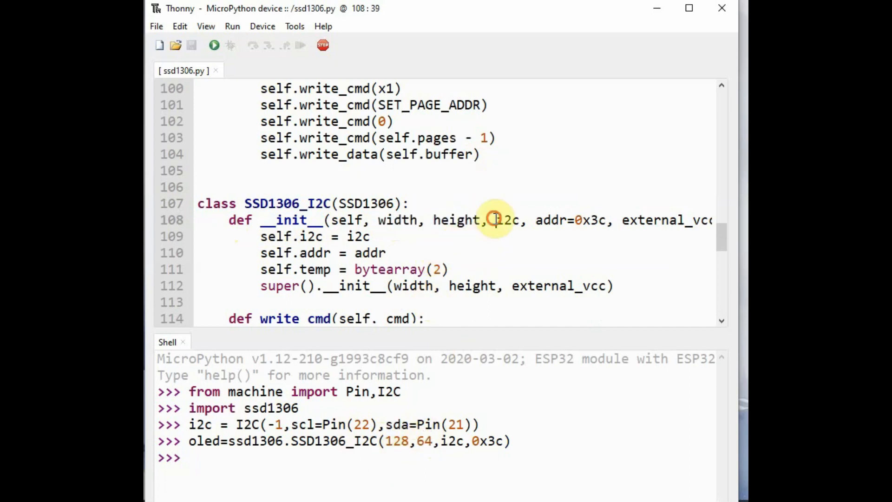
double_click(449, 440)
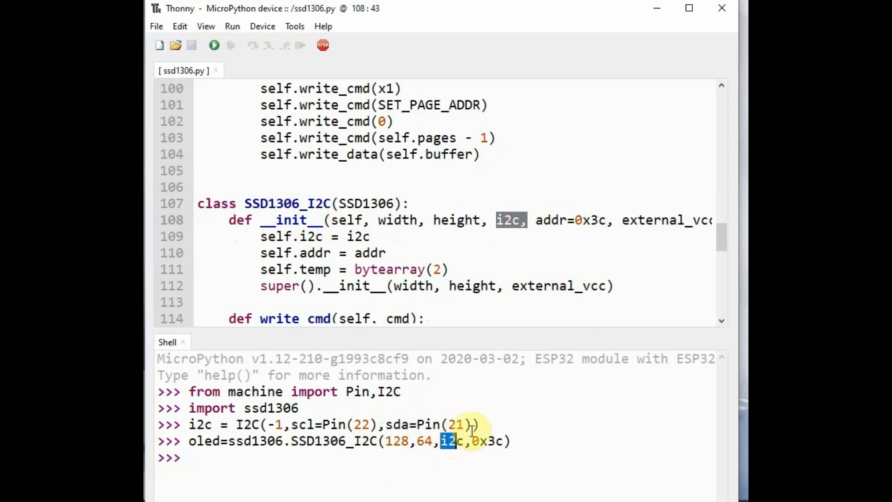
double_click(569, 220)
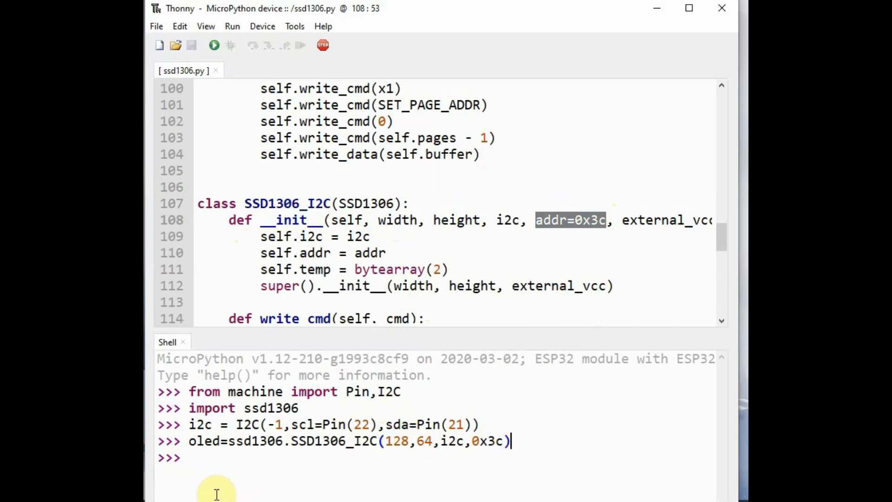
Run i2c.scan() in the shell, which reports a device at address 60.
type("i")
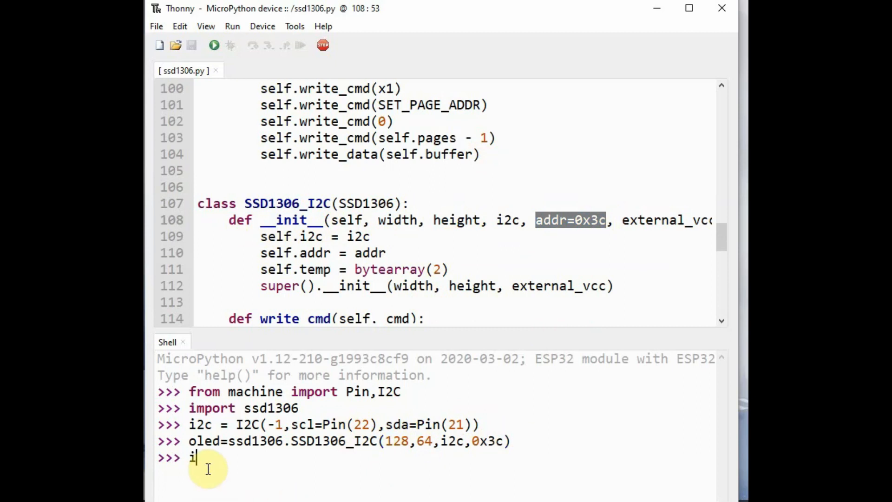
type("2c")
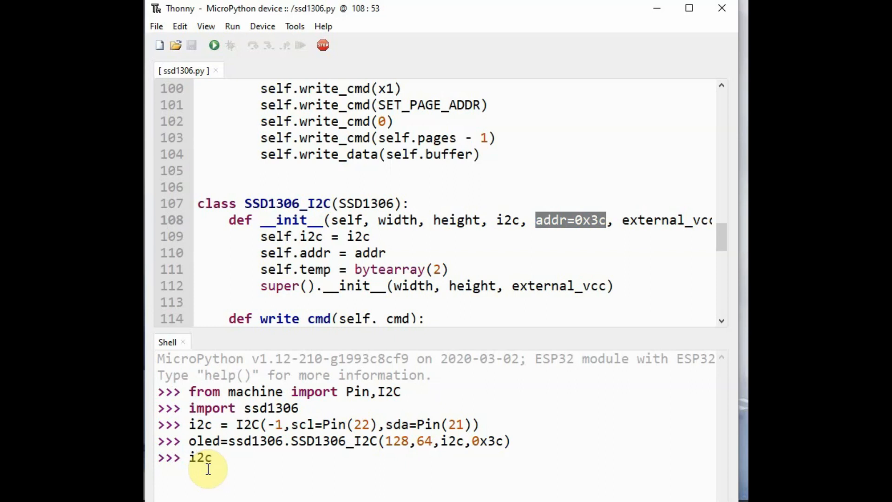
type(".scan")
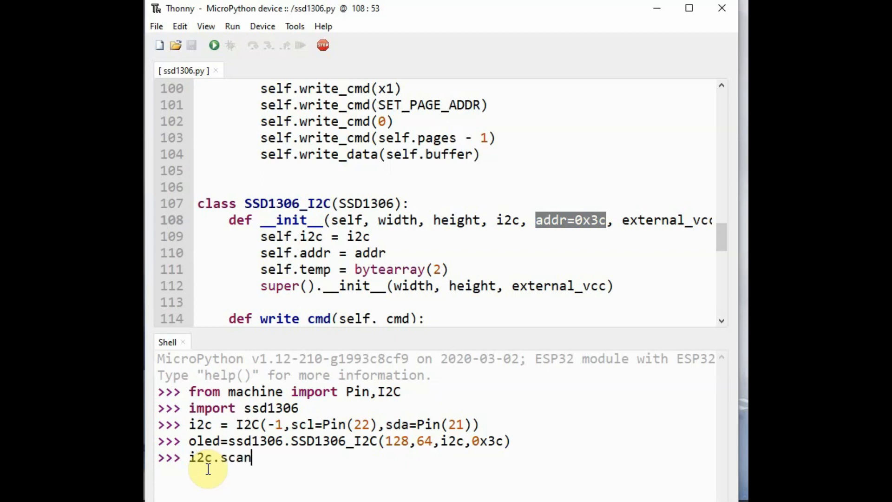
key("Return")
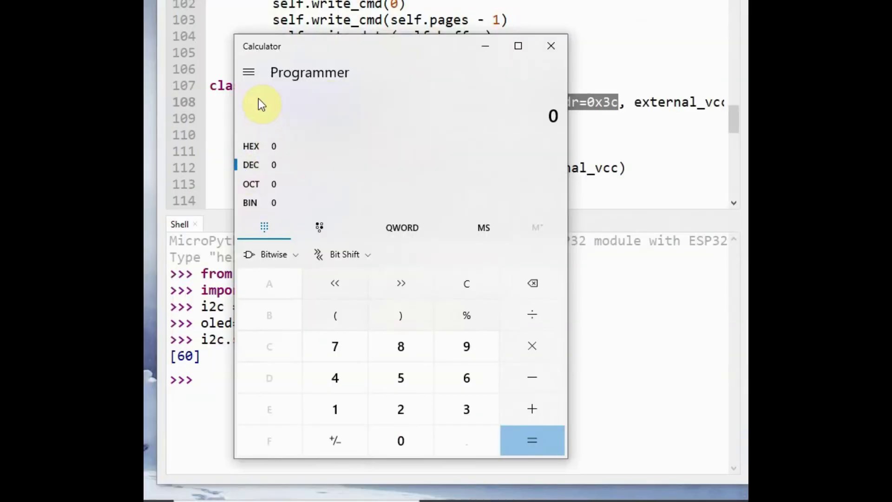
In Programmer mode, enter decimal 60 to read its hex value 3C.
left_click(248, 72)
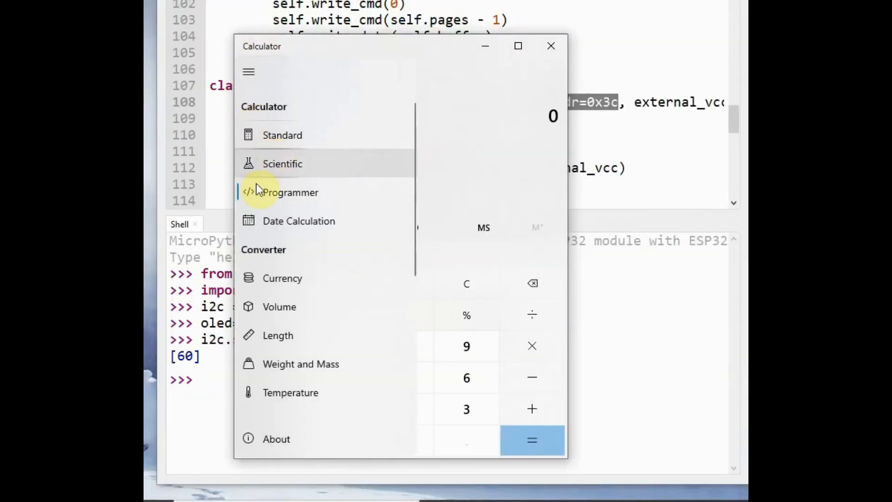
left_click(290, 192)
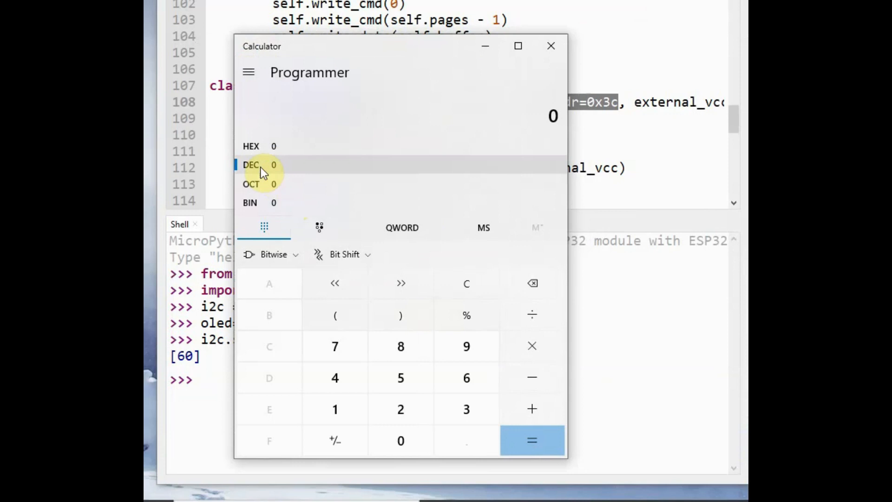
left_click(465, 378)
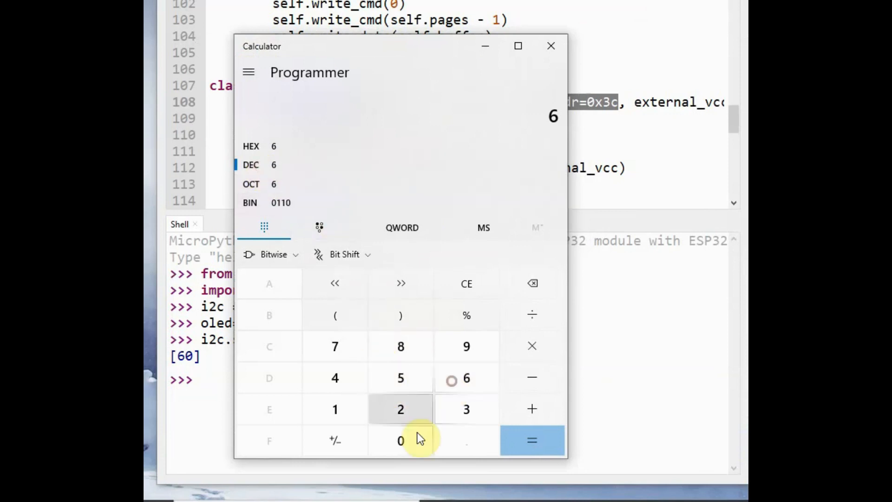
left_click(401, 440)
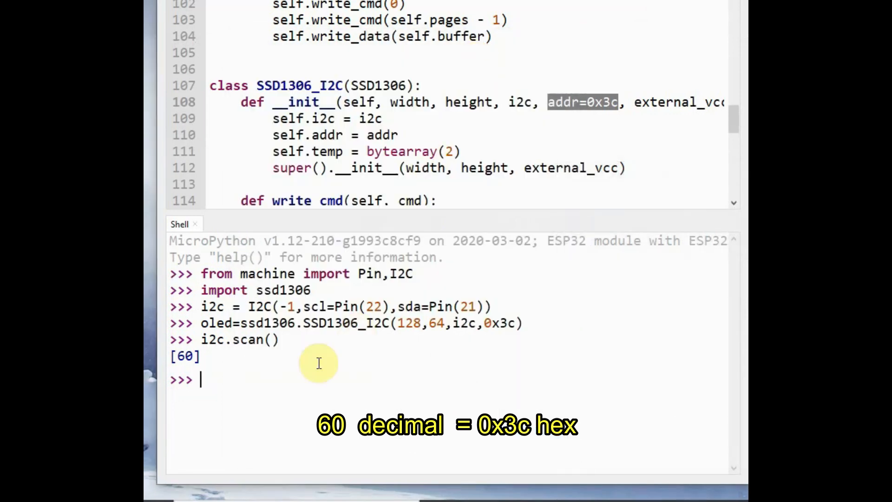
mouse_move(512, 328)
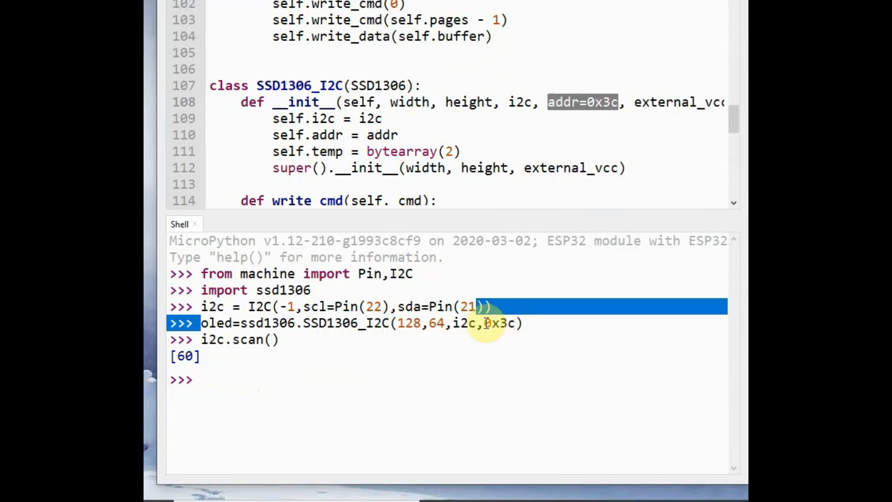
Back in the shell, start the oled.fill command on the display object.
type("oled.fill(1")
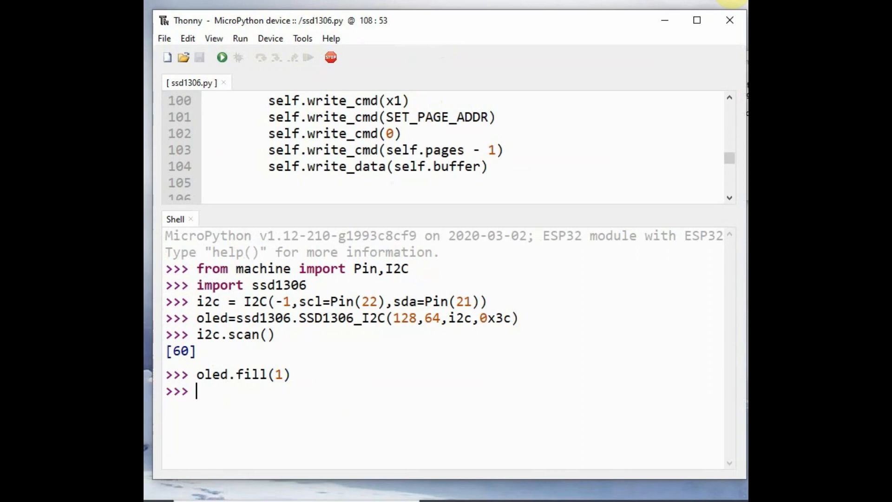
Draw oled.text("Hello World",30,25,1) and push it to the display with oled.show().
type("oled.te")
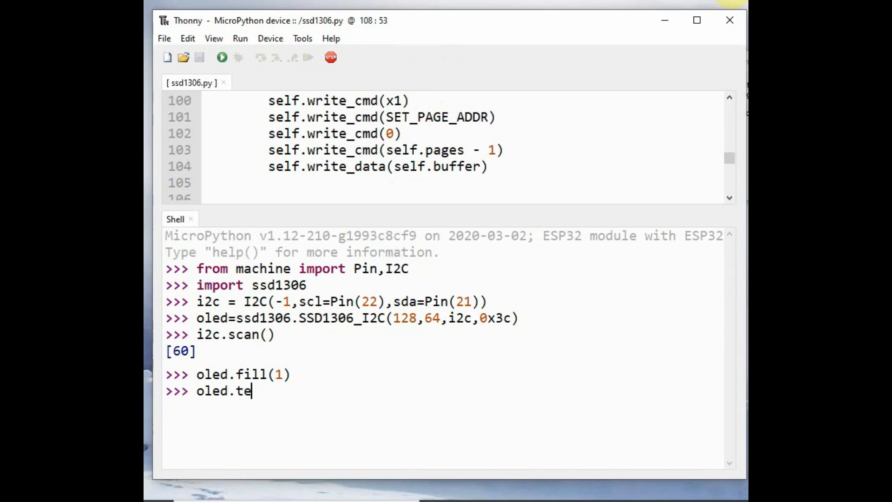
type("xt(")
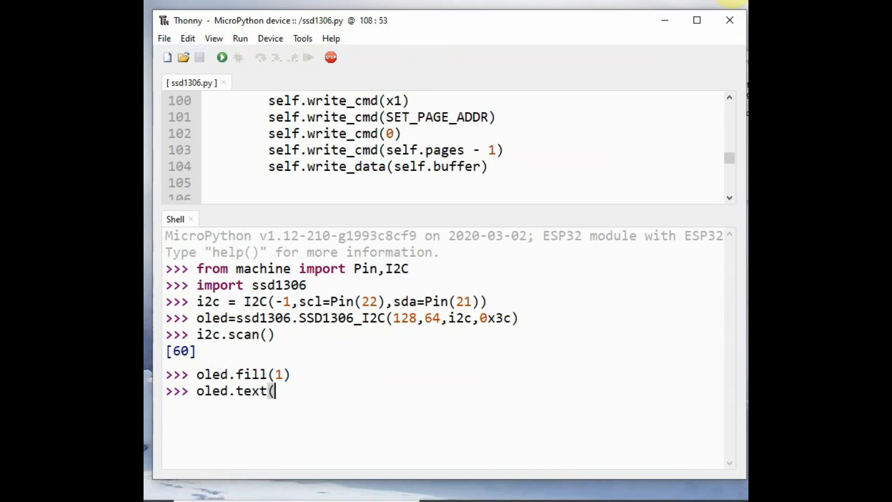
type("\"Hello W")
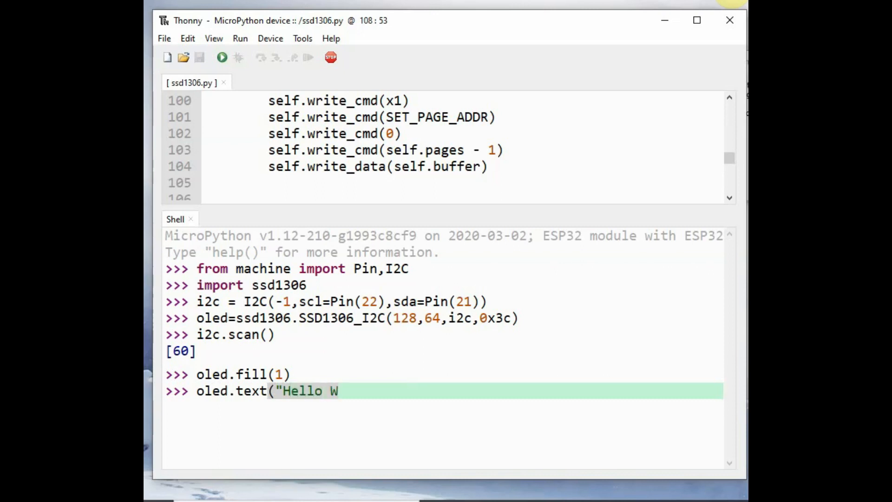
type("orld\",30,25")
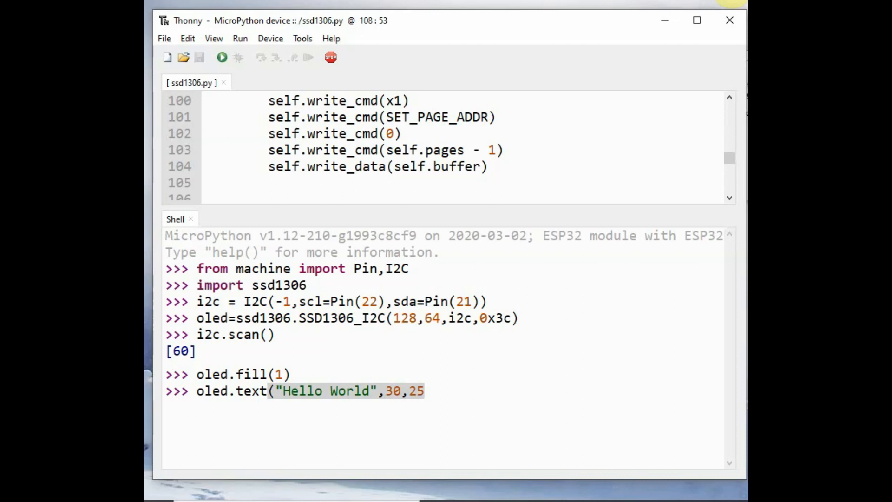
type(",")
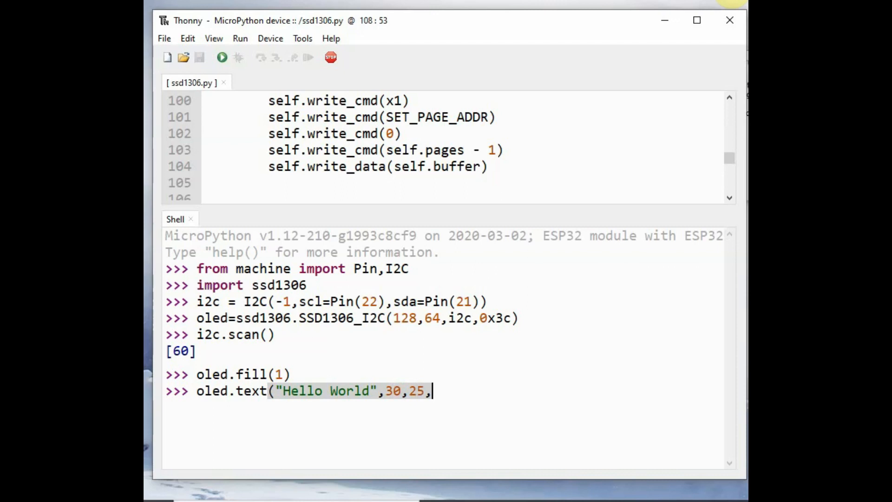
type("1")
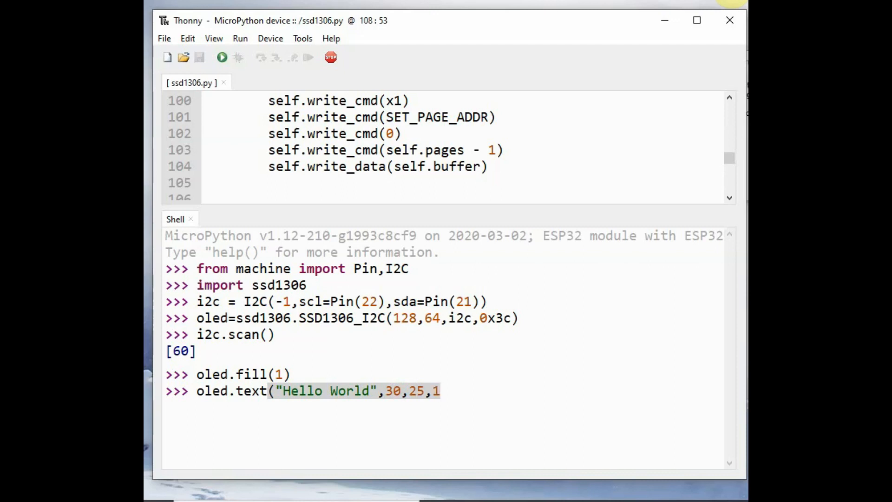
key("Return")
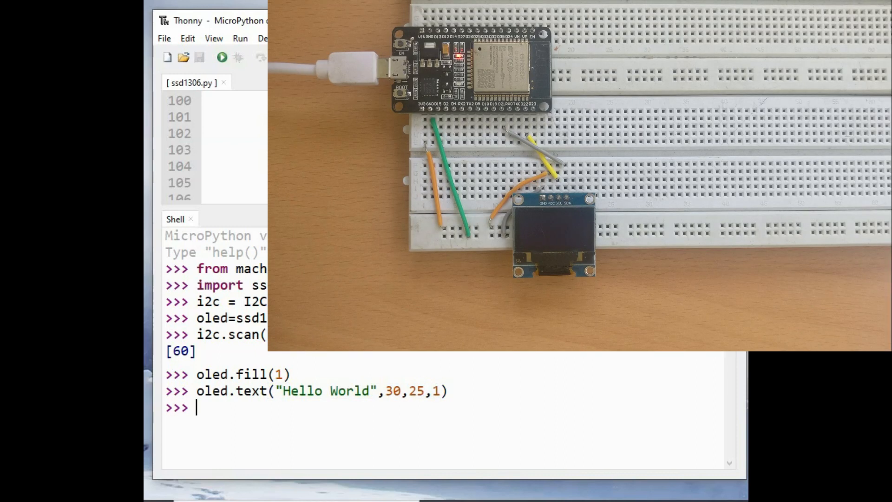
type("oled.show")
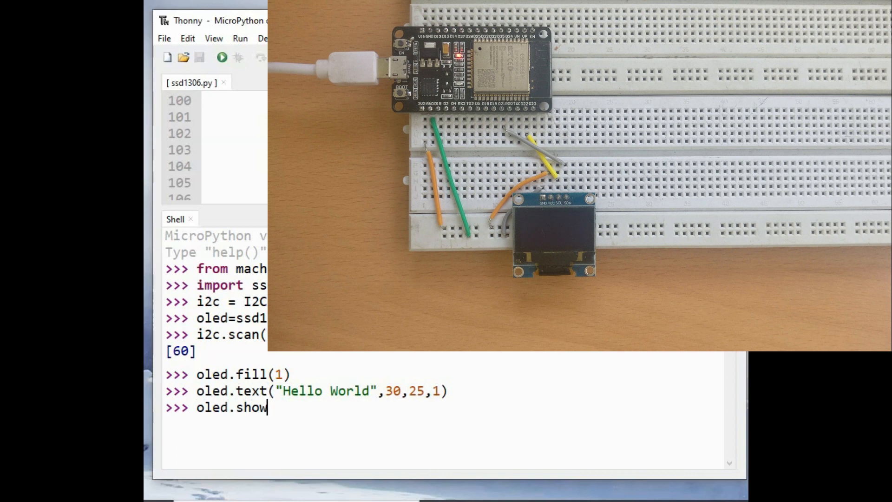
key("Return")
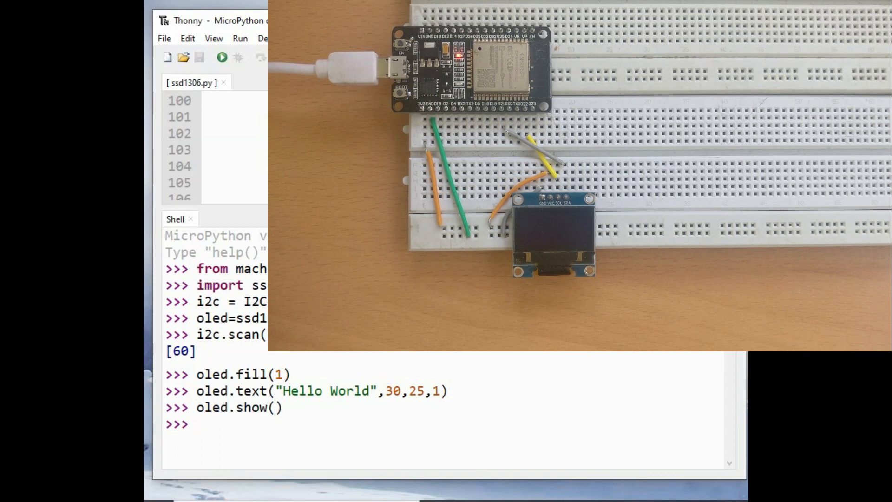
Erase the text with colour 0, clear via oled.fill and refresh with oled.show().
type("oled.text(\"Hello World\",30,25,")
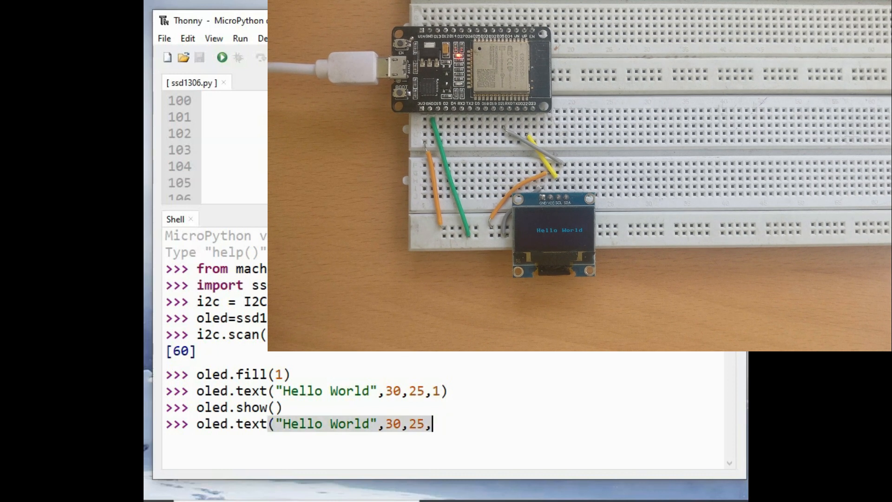
type("0)")
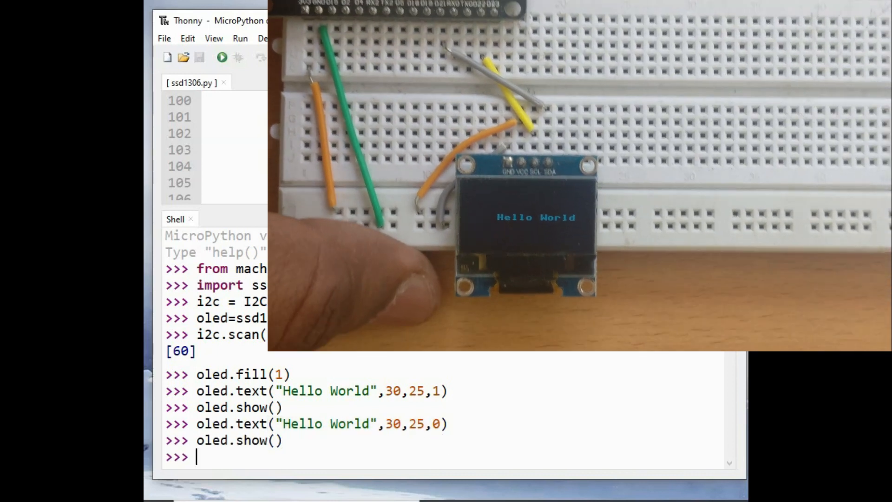
type("oled.")
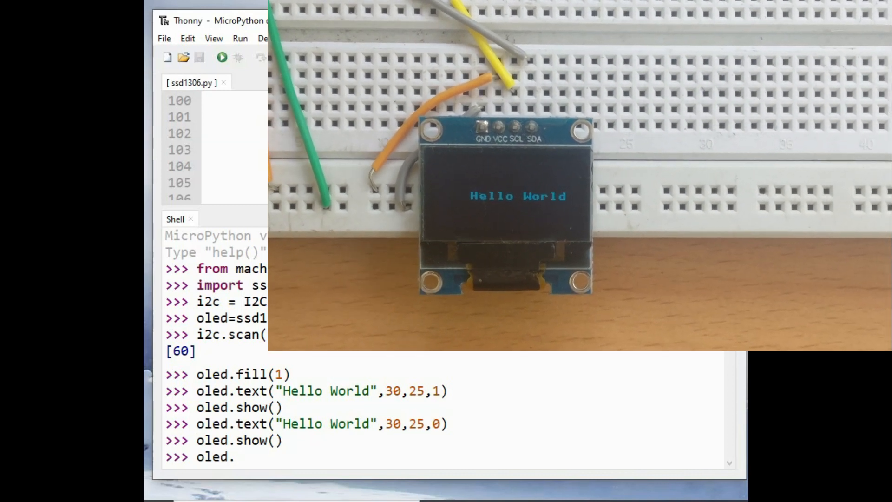
type("fill")
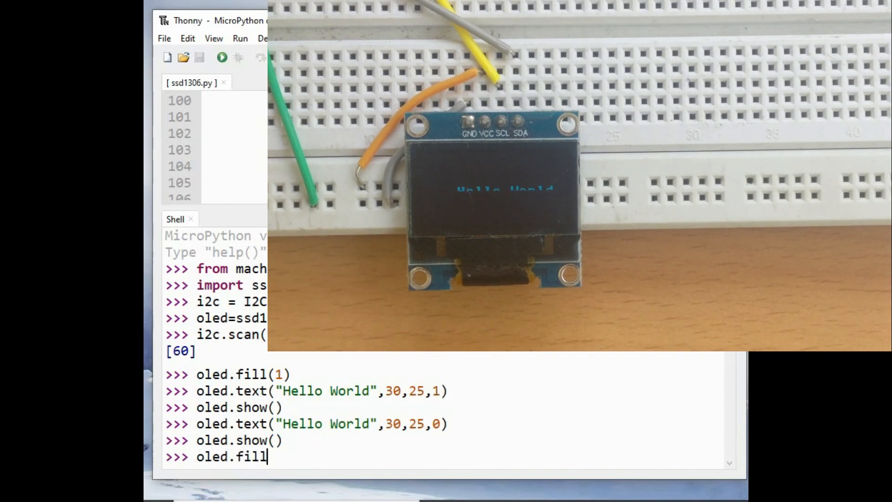
key("Return")
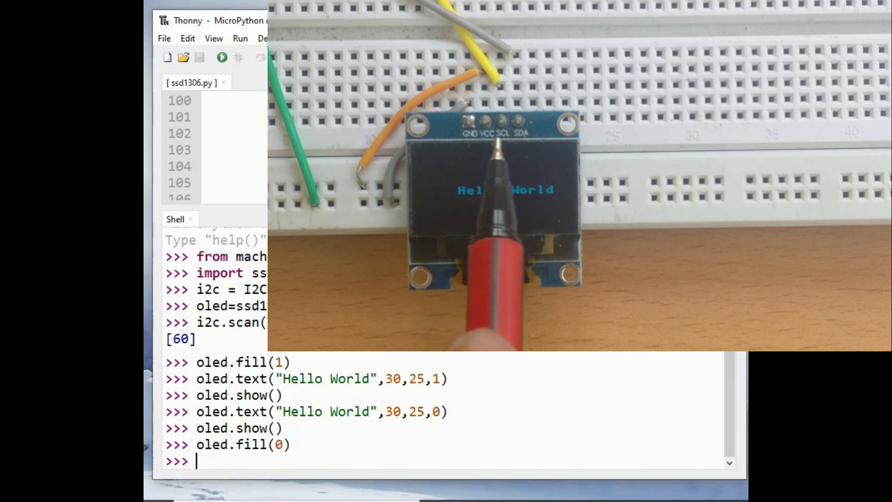
type("oled.")
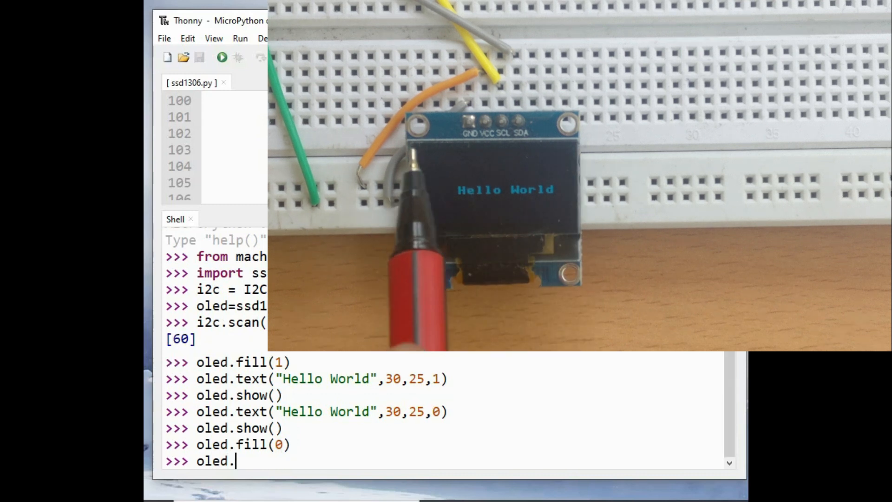
type("sho")
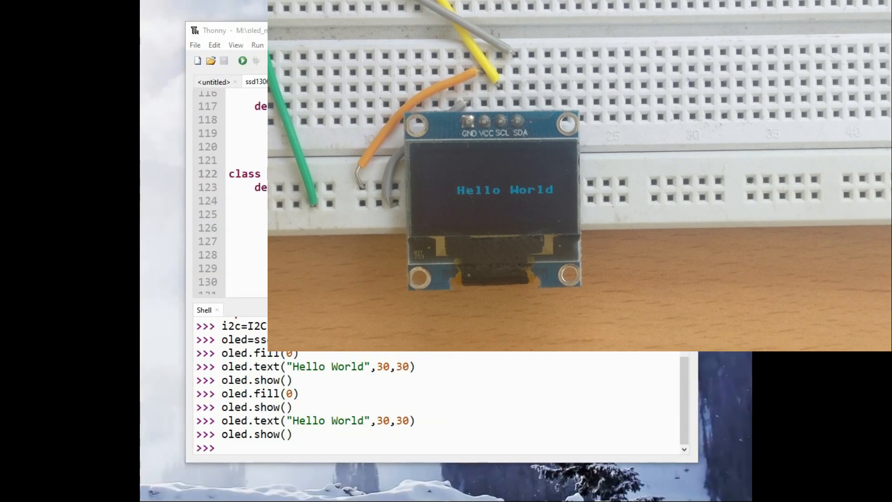
Open OLED_DEMOmain.py from the oled project folder on the computer.
left_click(194, 44)
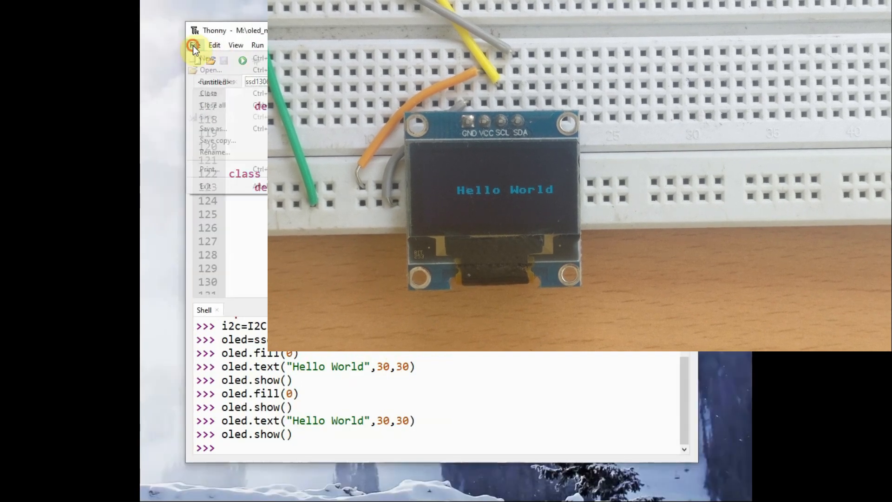
mouse_move(209, 70)
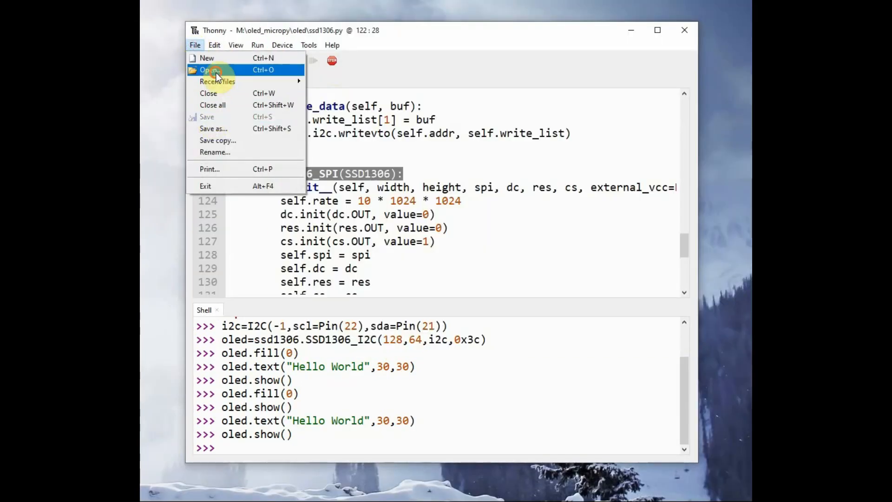
left_click(209, 70)
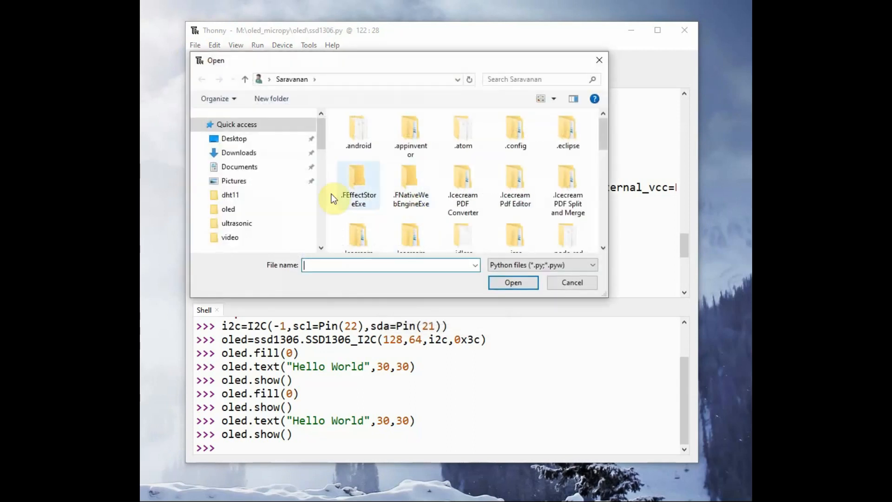
double_click(229, 209)
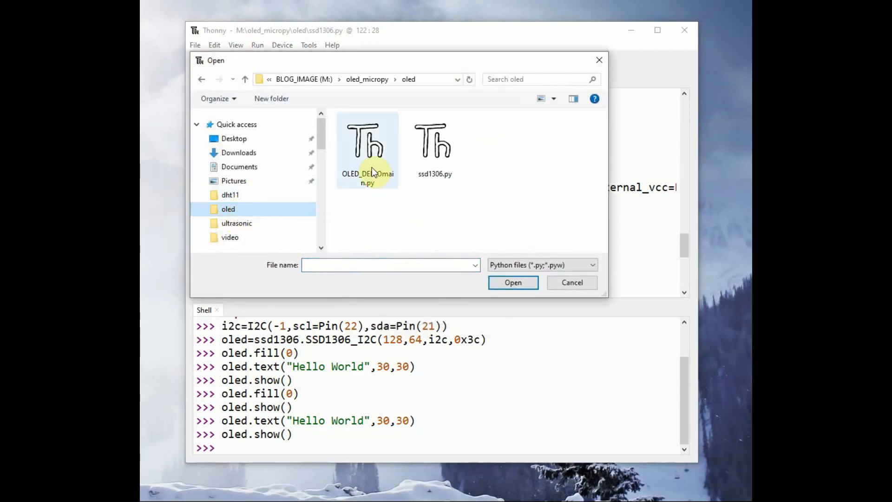
double_click(367, 137)
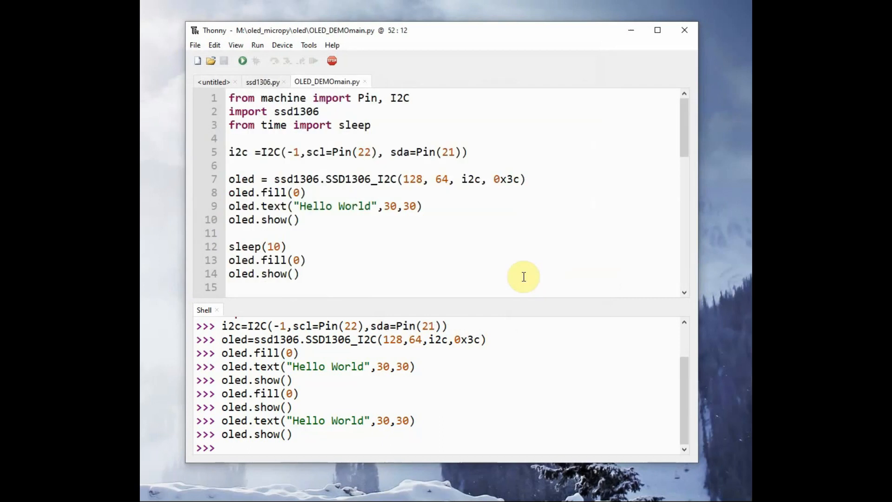
mouse_move(403, 107)
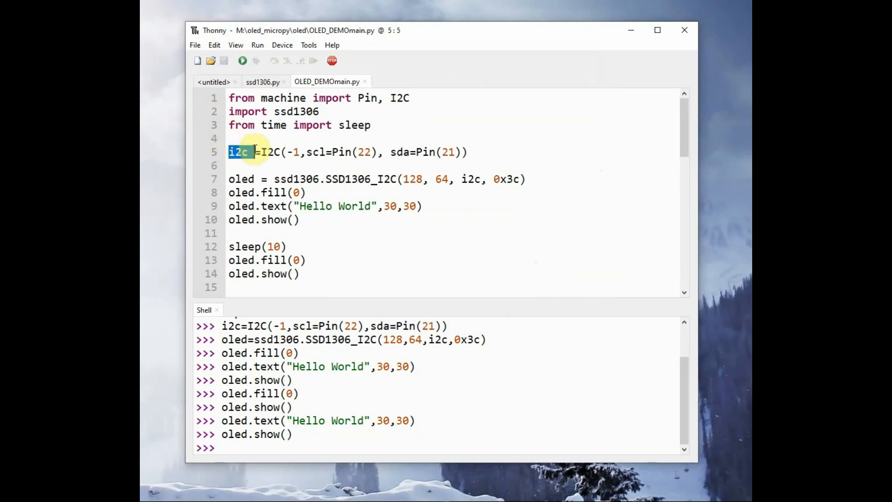
double_click(406, 152)
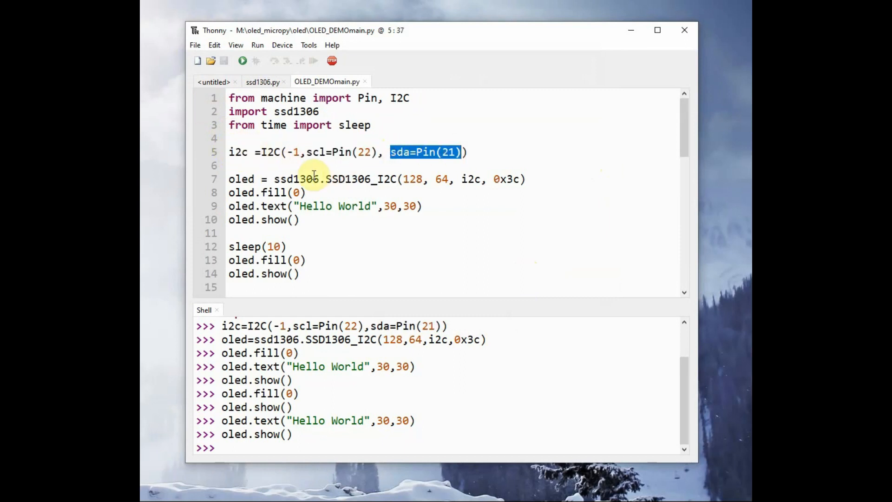
double_click(347, 179)
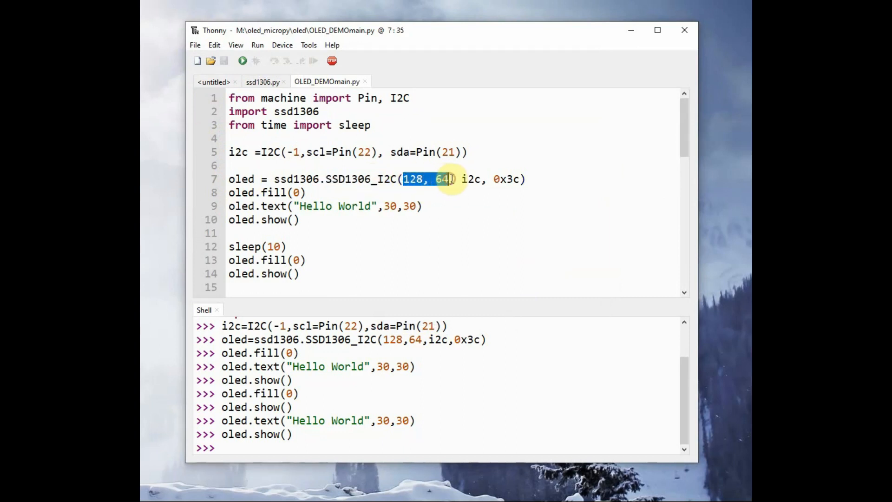
double_click(506, 178)
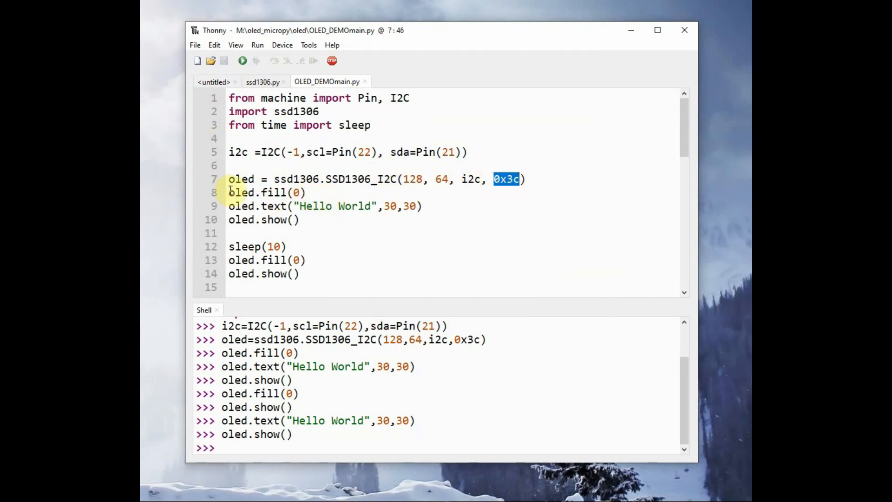
left_click(295, 273)
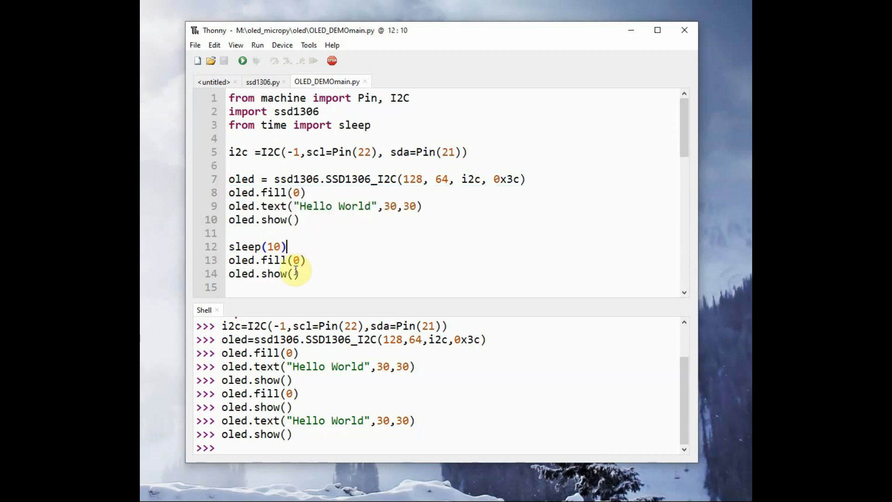
double_click(242, 261)
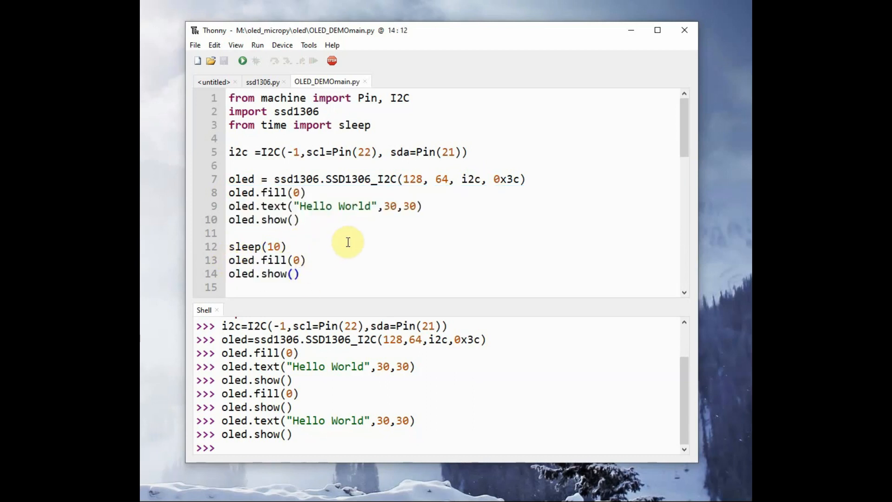
left_click(194, 45)
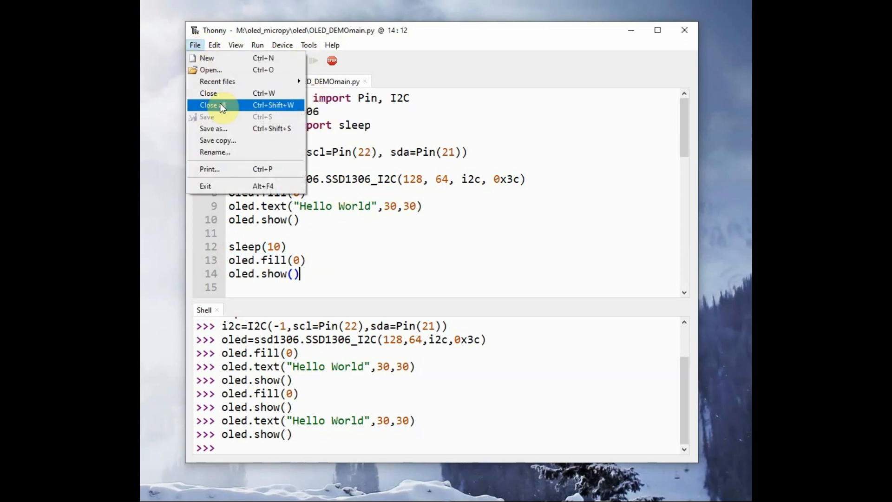
Save the OLED demo script to the MicroPython device as main.py.
left_click(214, 128)
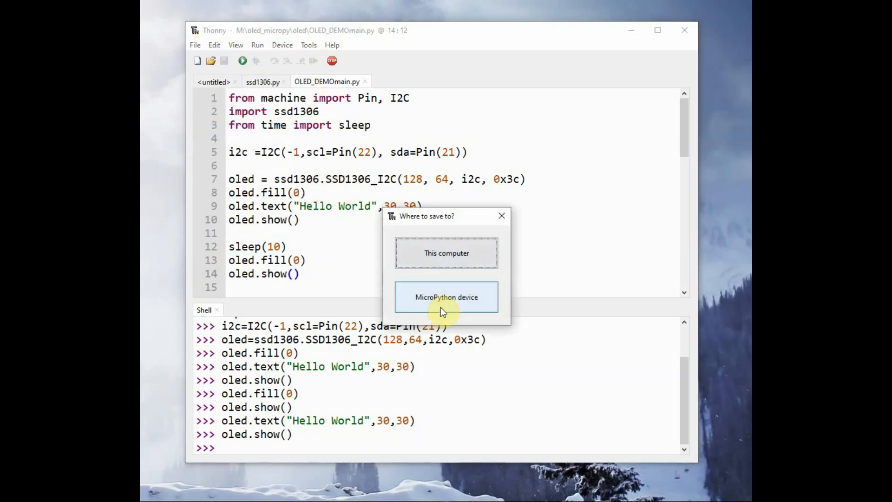
left_click(447, 297)
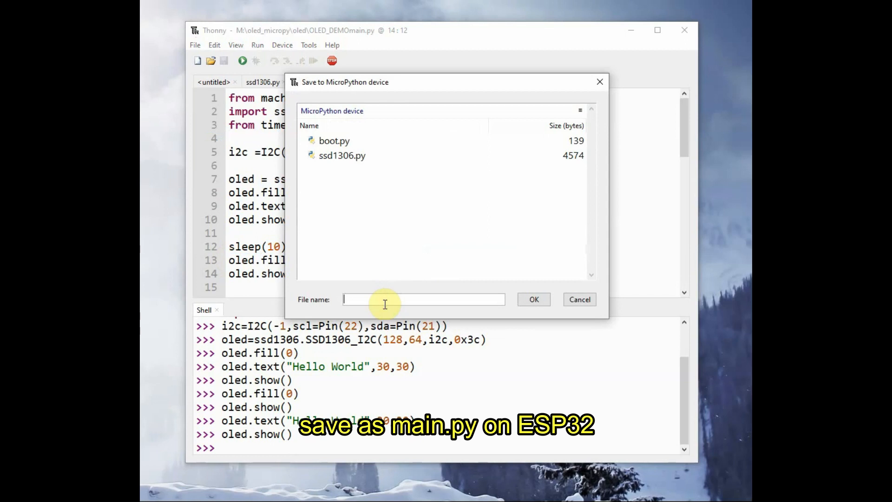
type("main.p")
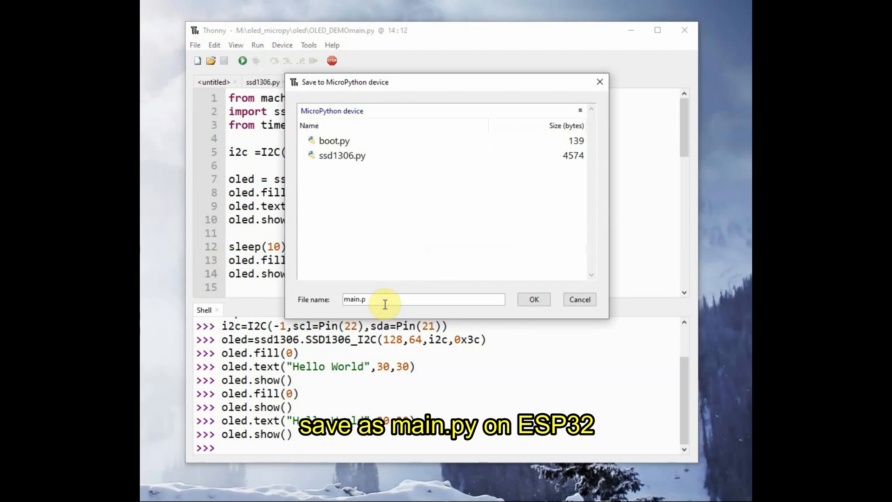
left_click(533, 299)
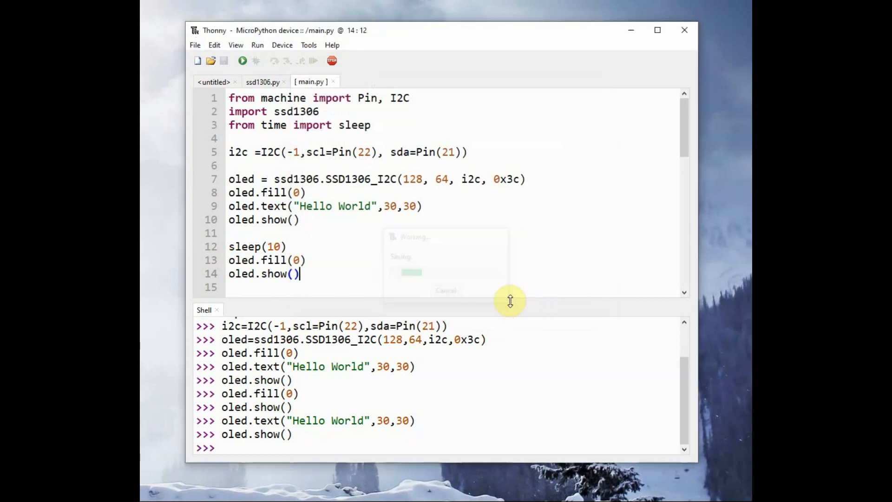
Run main.py on the ESP32 and scroll through the drawing commands.
left_click(242, 60)
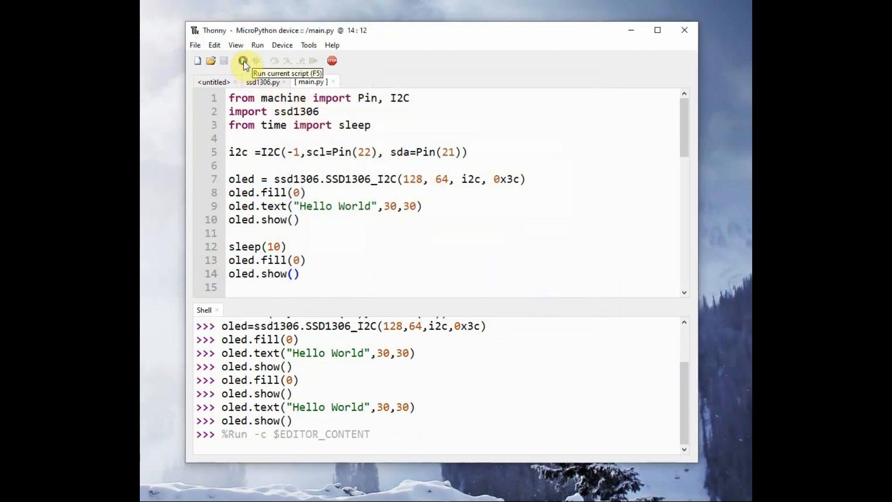
left_click(242, 61)
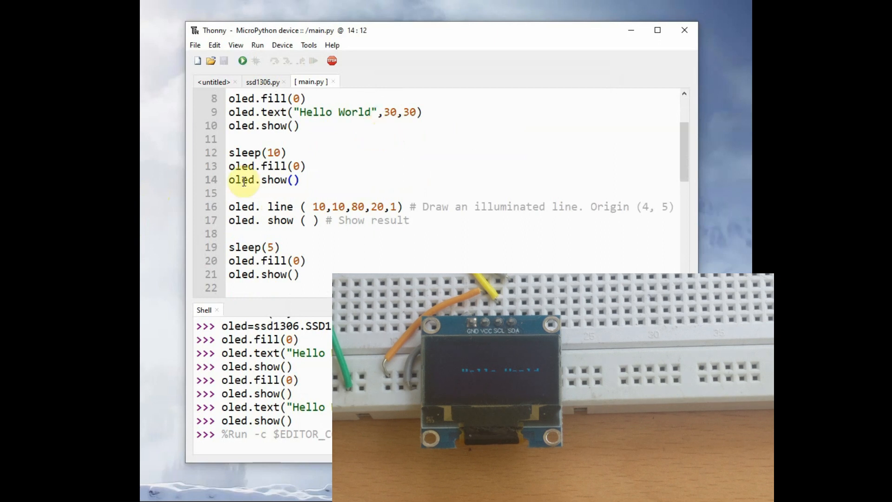
scroll("down", 3)
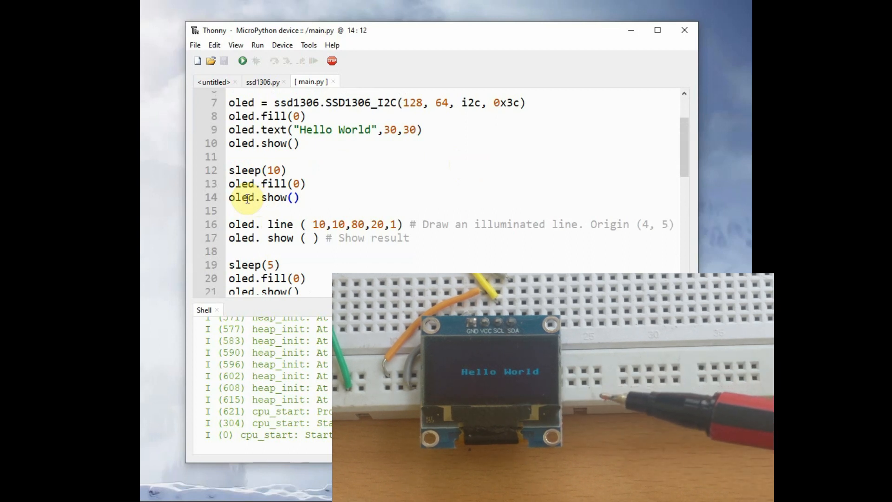
scroll("down", 3)
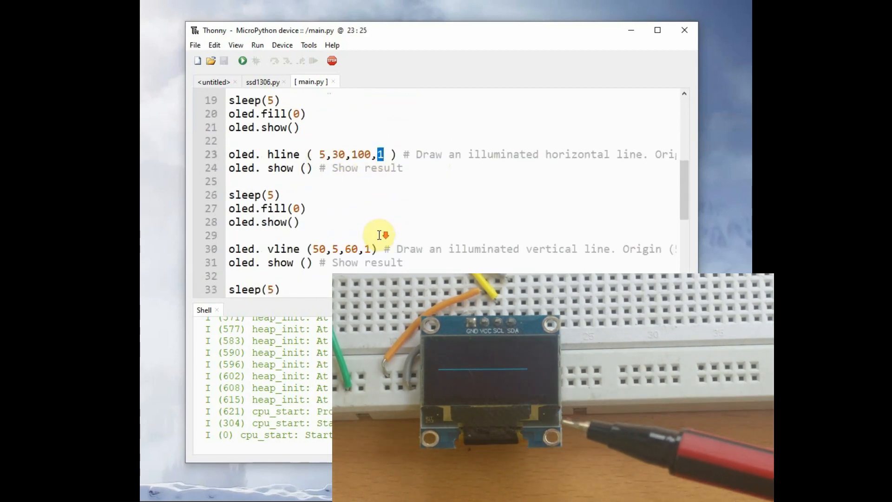
Review the rectangle colour, filled rectangle size and ALSELECTRO.COM text commands.
left_click(267, 249)
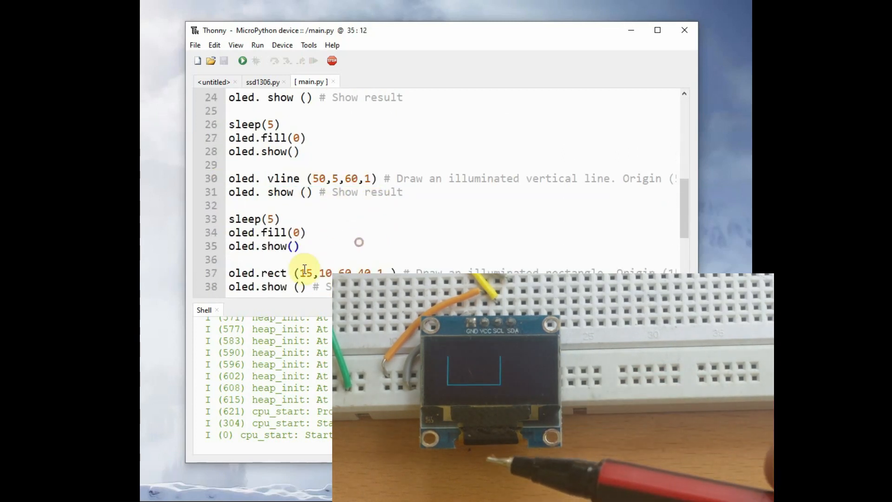
left_click(330, 272)
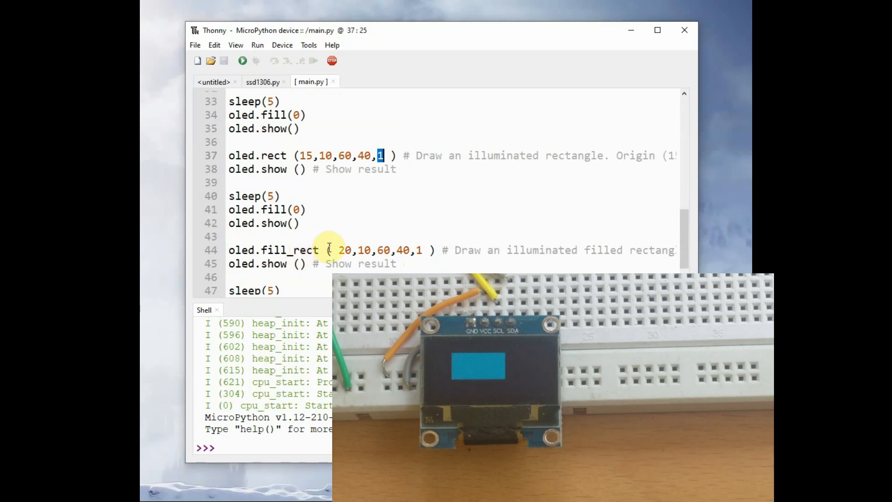
left_click(376, 250)
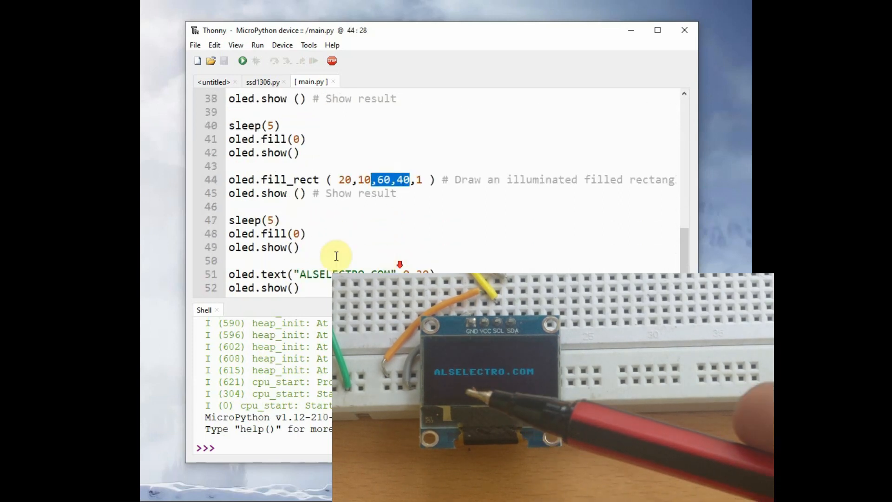
left_click(296, 273)
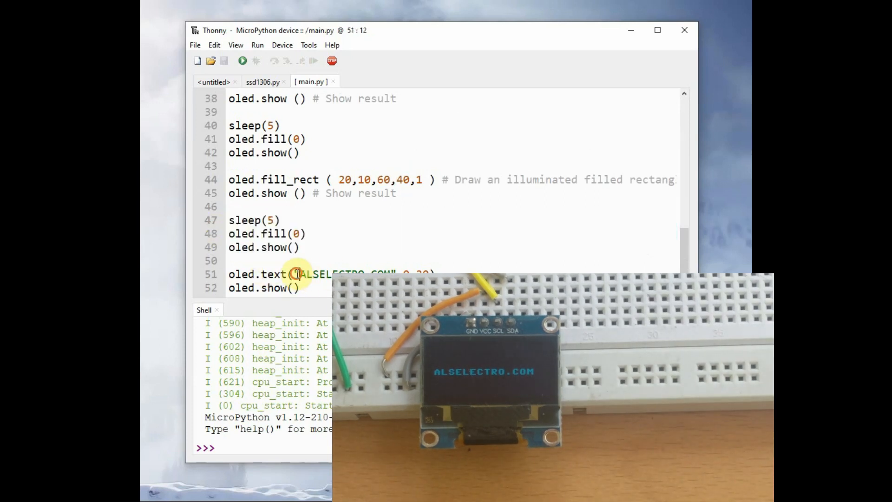